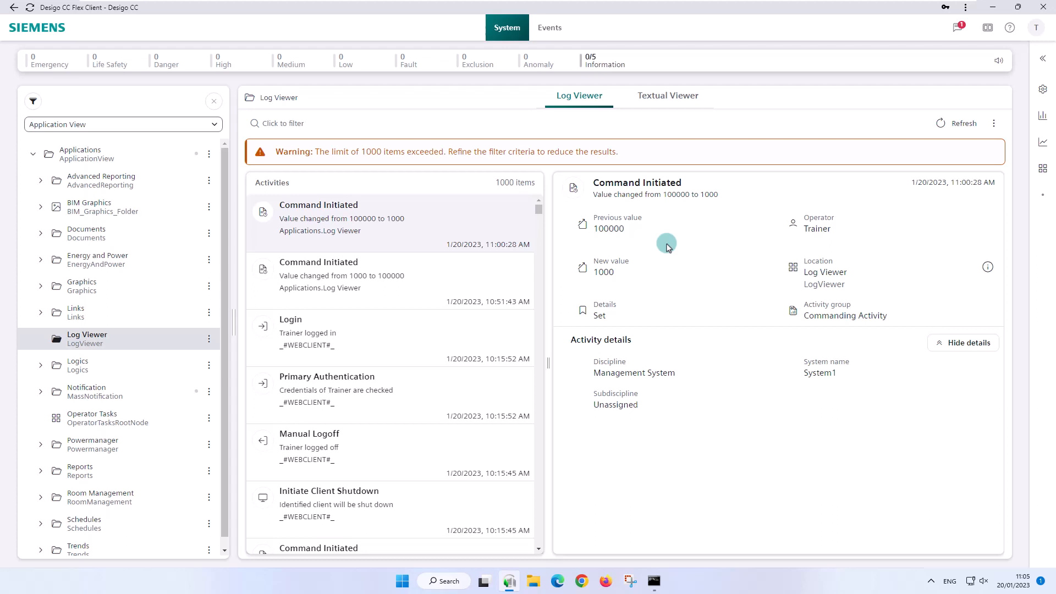
pyautogui.moveTo(495, 251)
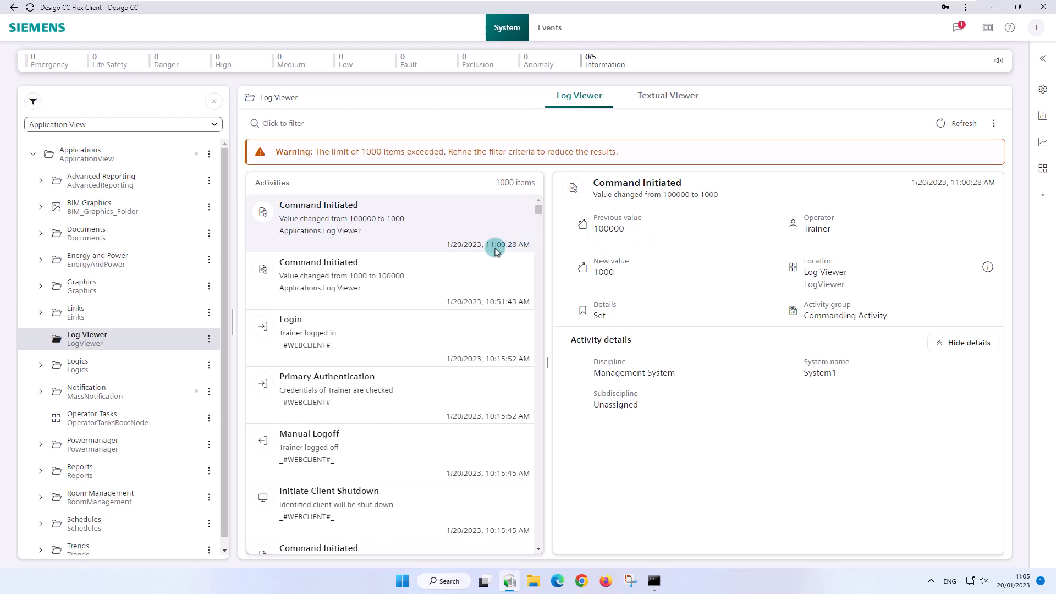
pyautogui.moveTo(487, 257)
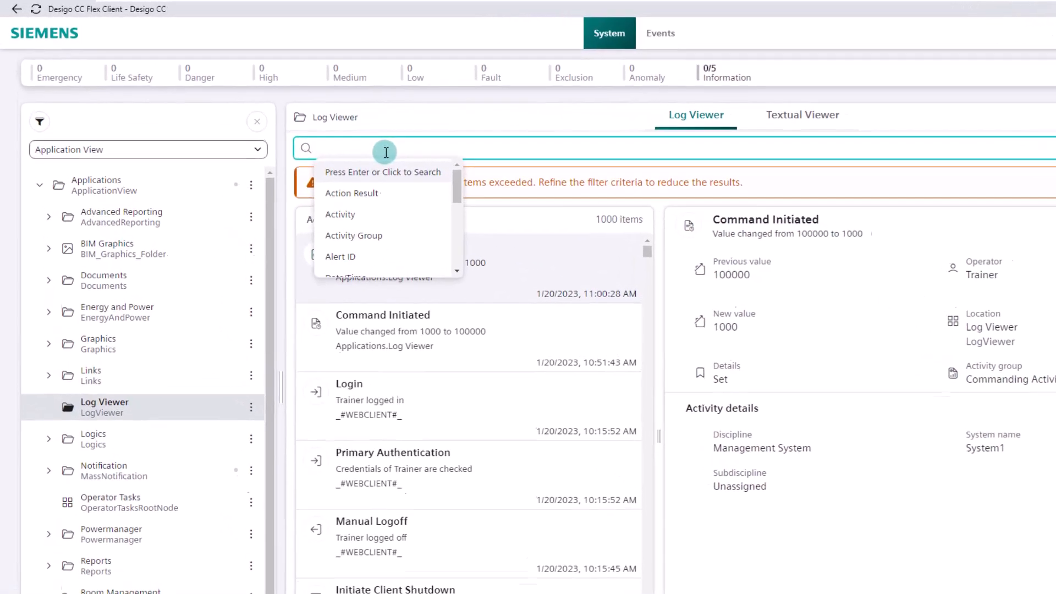
# Apply a Date/Time = 1/17/2023 filter with Consider time off, narrowing the log to 495 activities
pyautogui.scroll(-3)
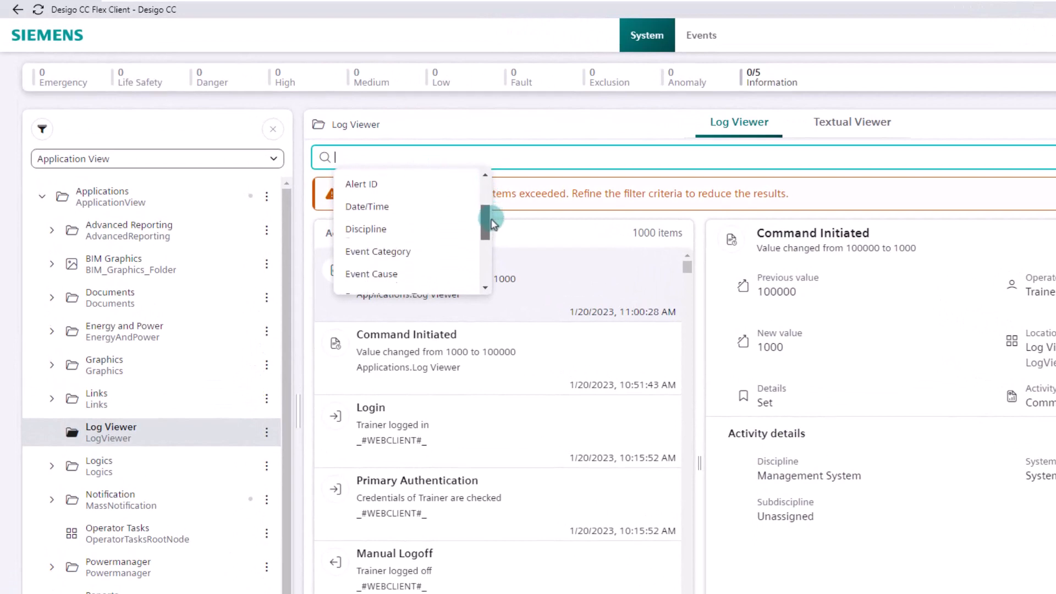
pyautogui.scroll(-3)
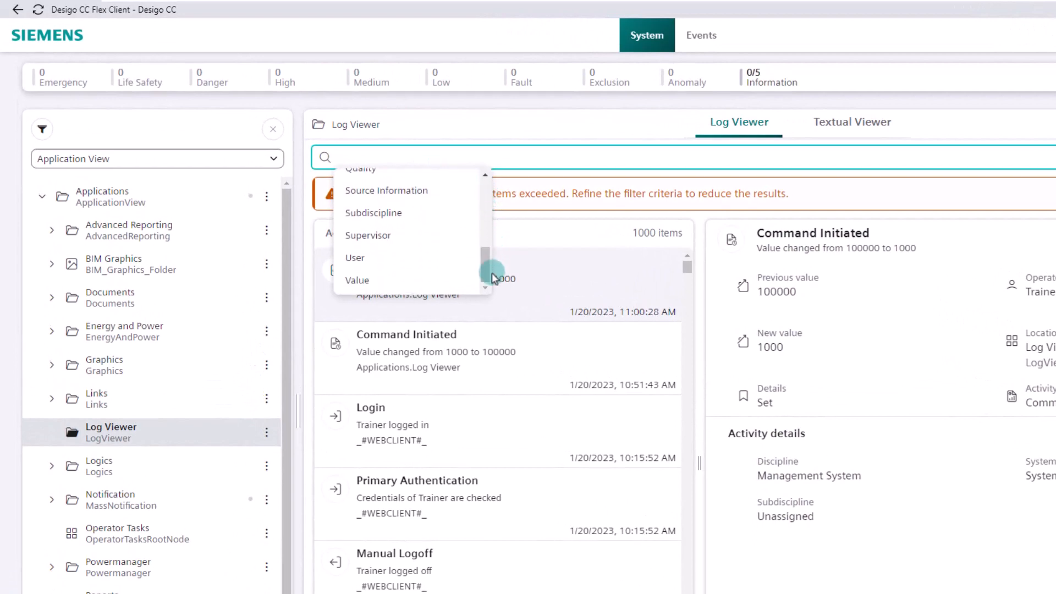
pyautogui.scroll(3)
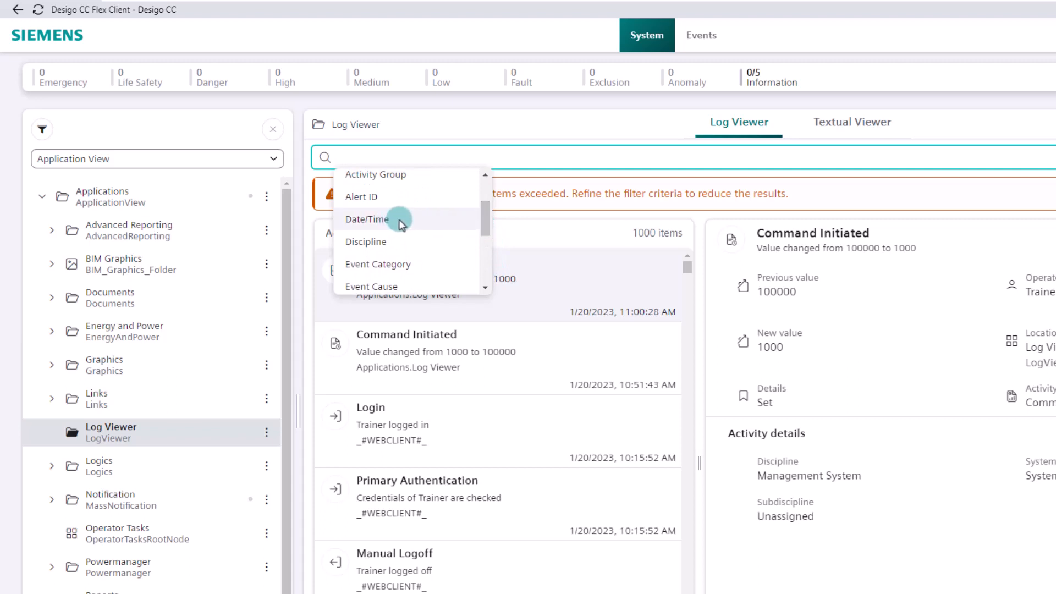
pyautogui.click(368, 219)
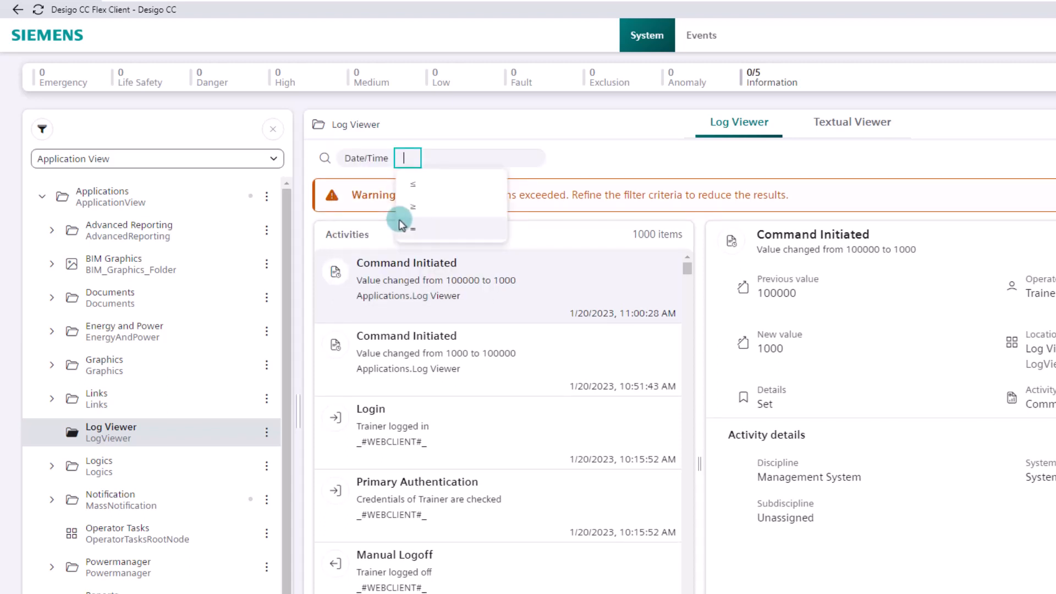
pyautogui.moveTo(451, 228)
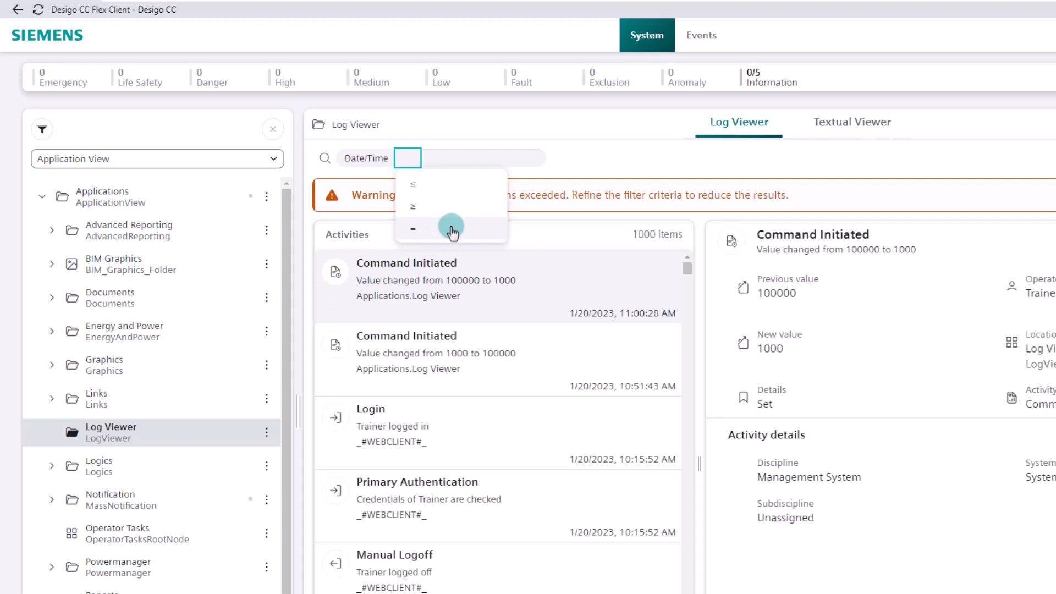
pyautogui.moveTo(475, 185)
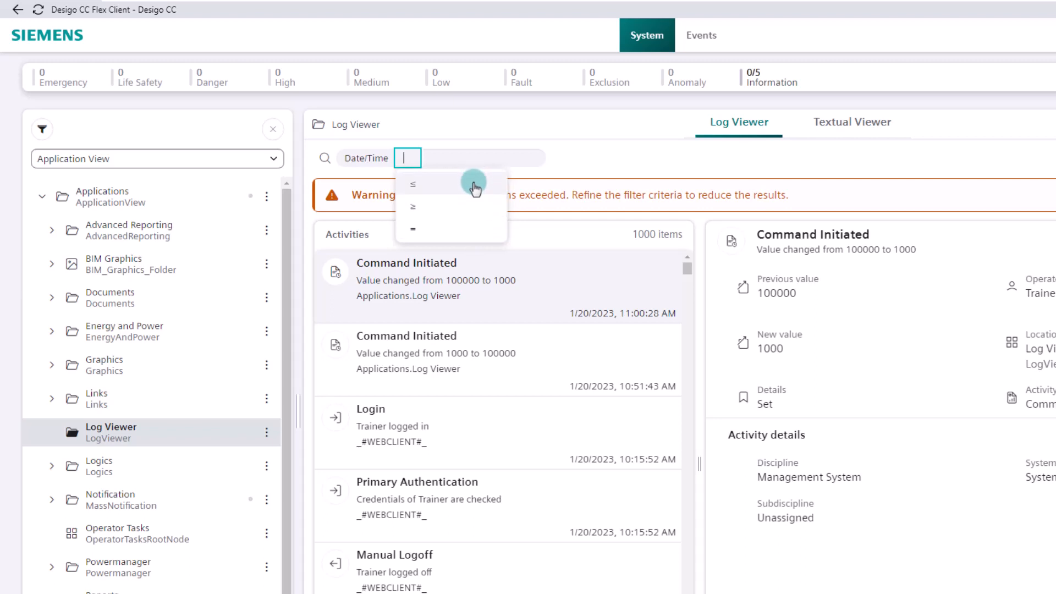
pyautogui.moveTo(476, 231)
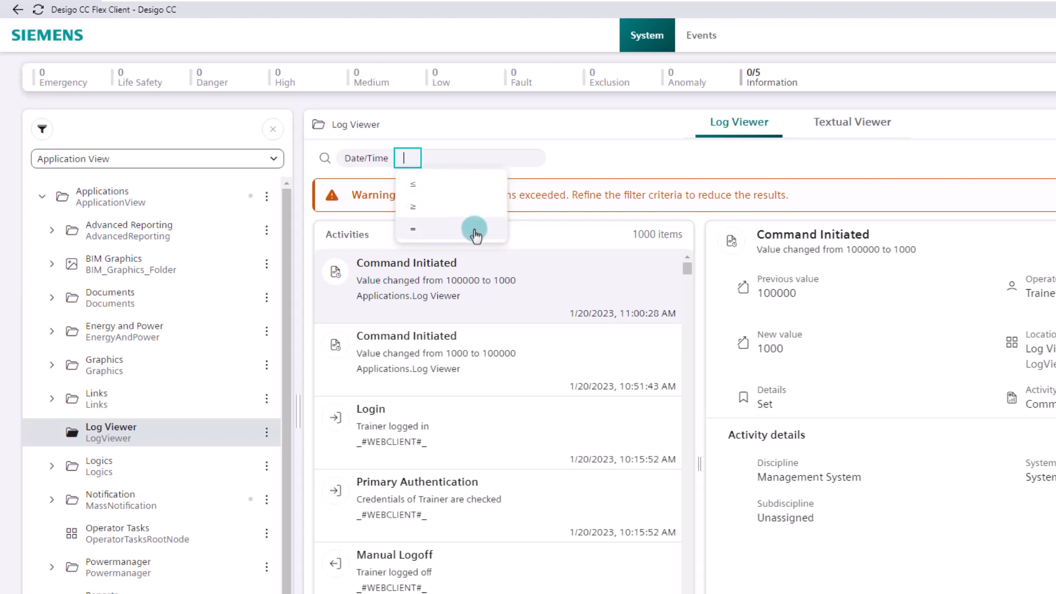
pyautogui.click(413, 229)
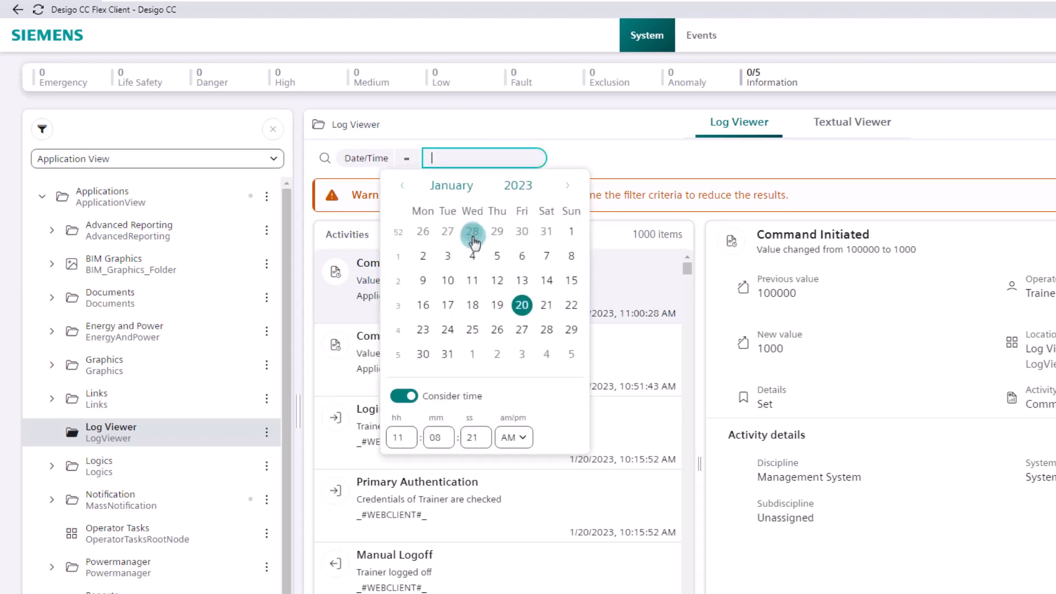
pyautogui.click(448, 304)
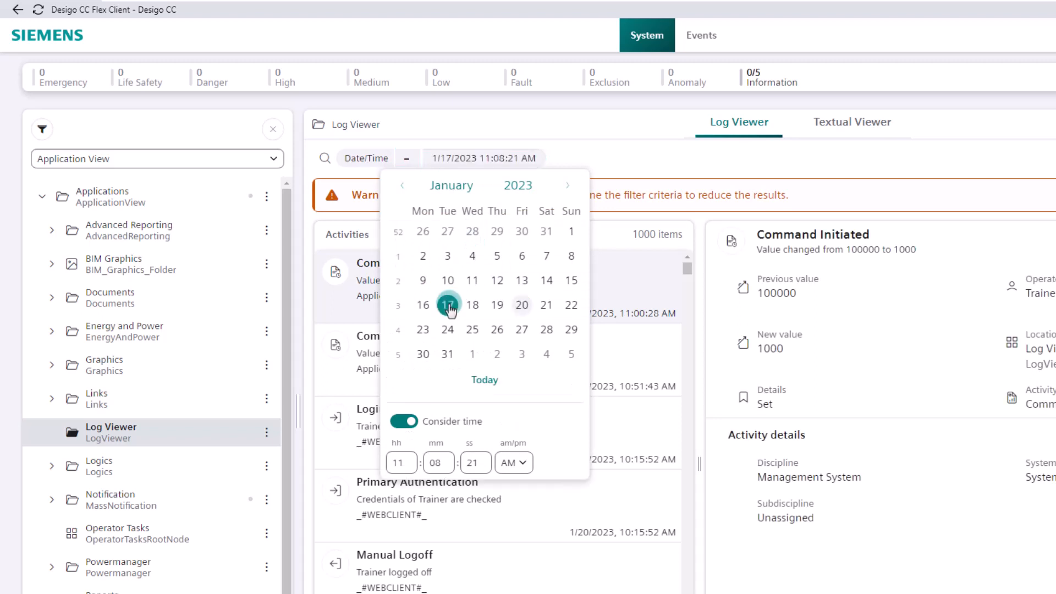
pyautogui.click(404, 422)
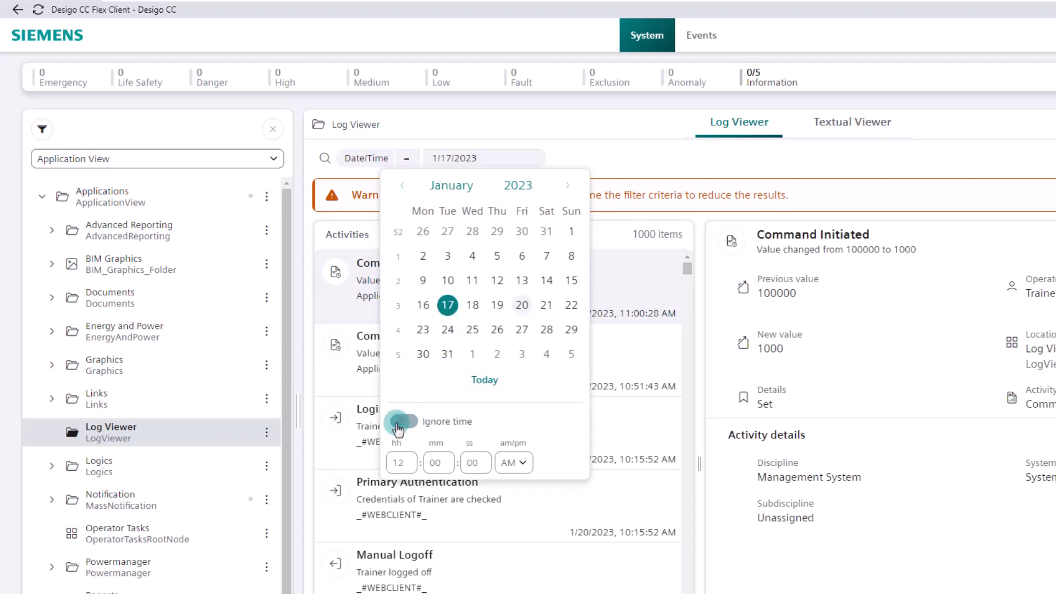
pyautogui.click(404, 421)
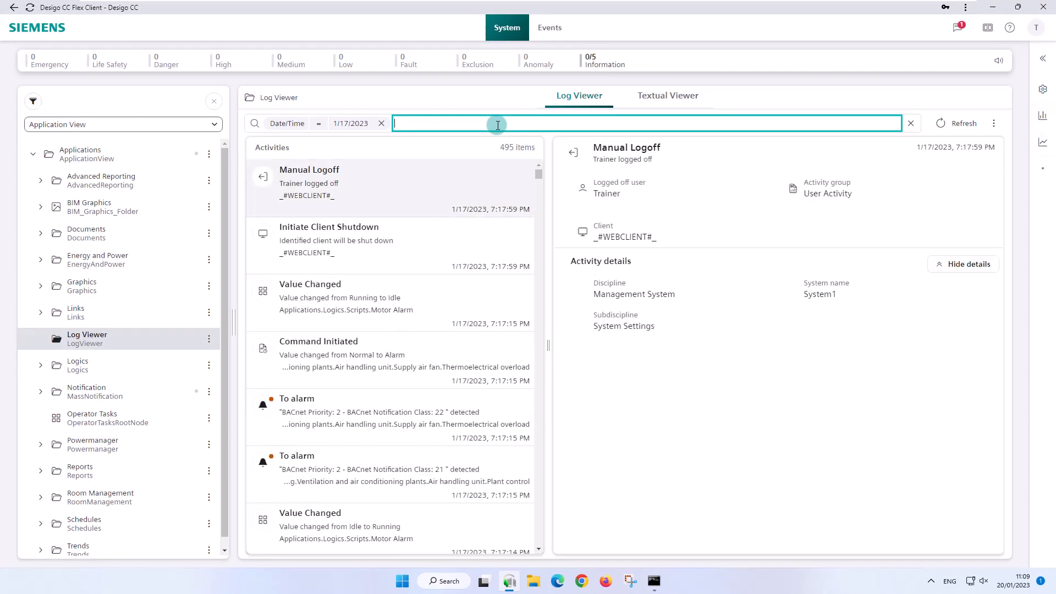
pyautogui.moveTo(514, 162)
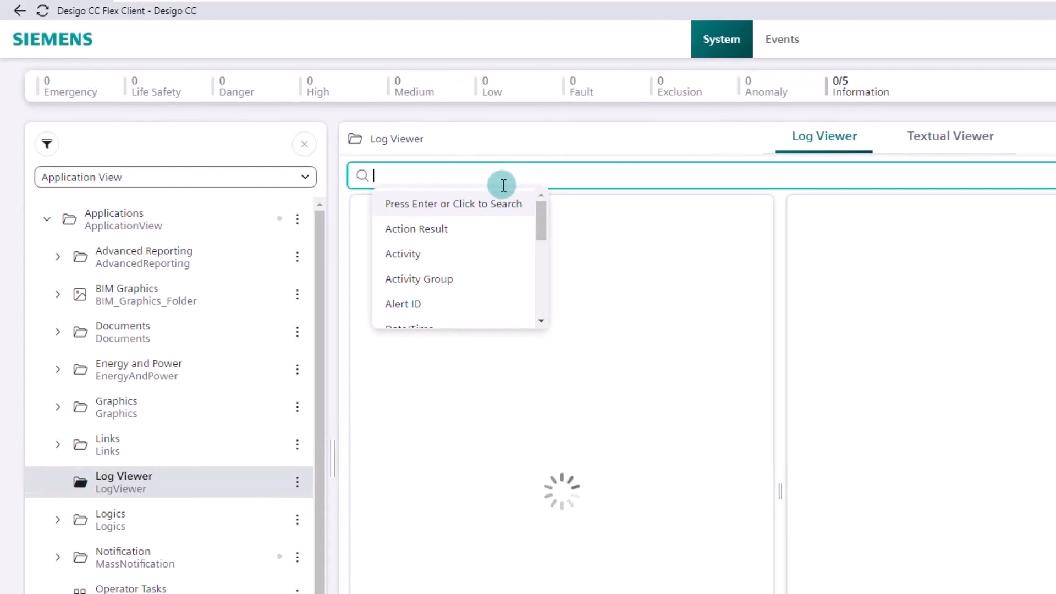
# Add Date/Time ≥ 1/17/2023 10:00 AM and ≤ 1/17/2023 1:00 PM filters, leaving 61 activities
pyautogui.scroll(-3)
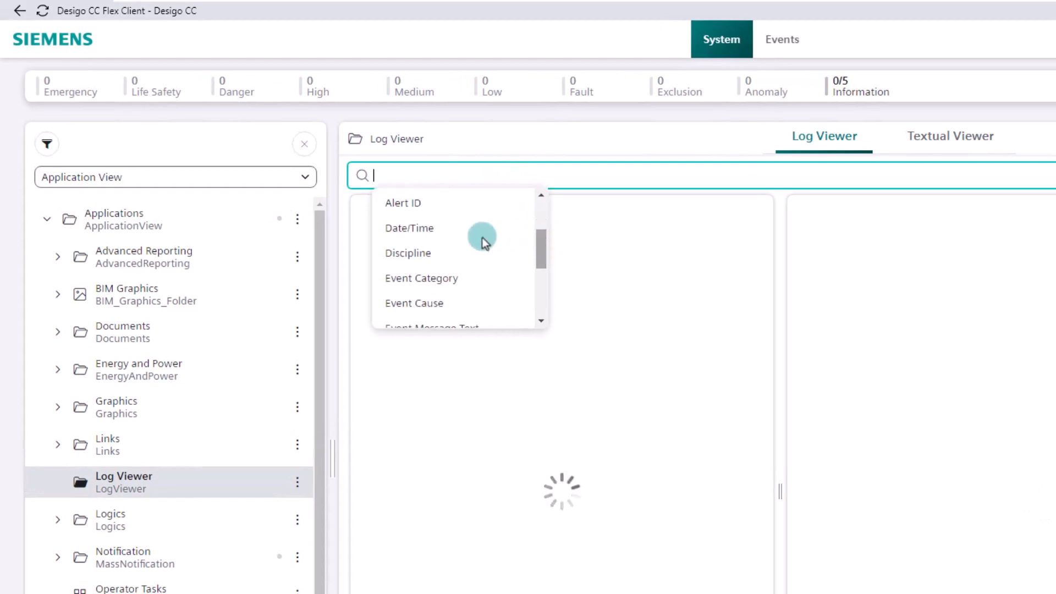
pyautogui.click(409, 227)
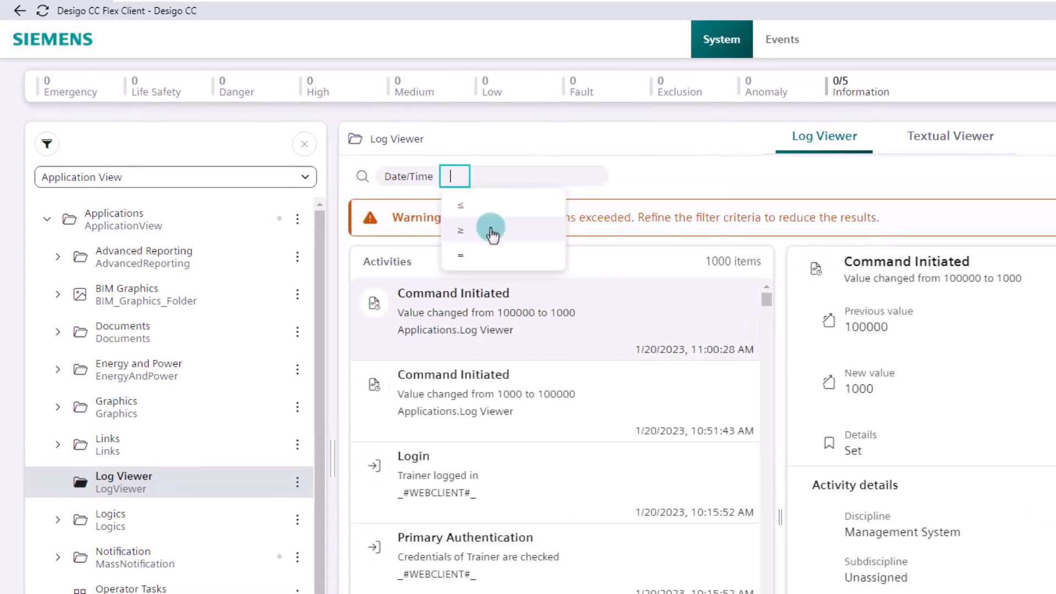
pyautogui.click(461, 231)
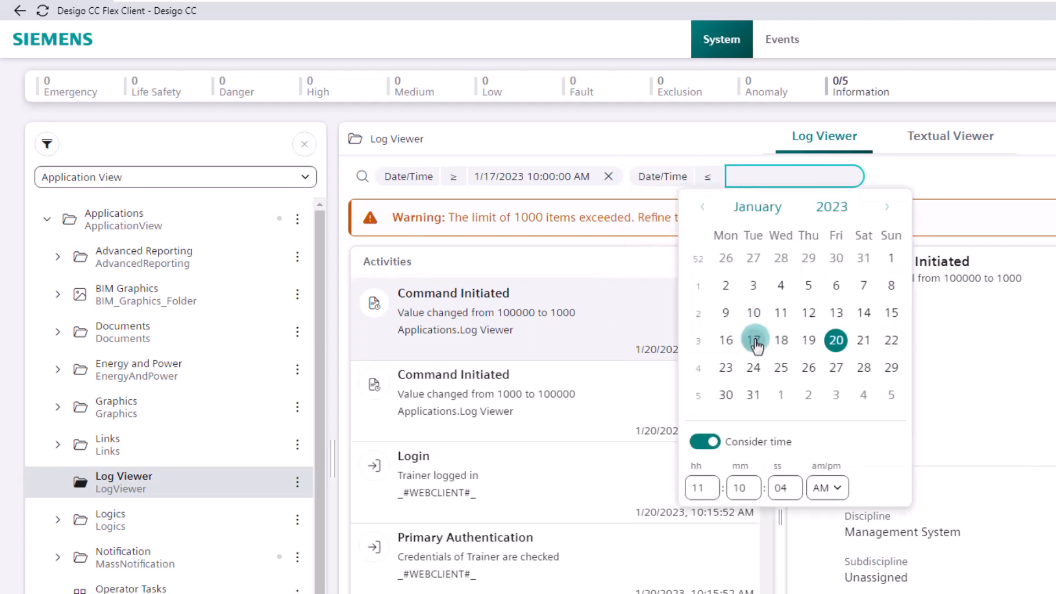
pyautogui.click(753, 340)
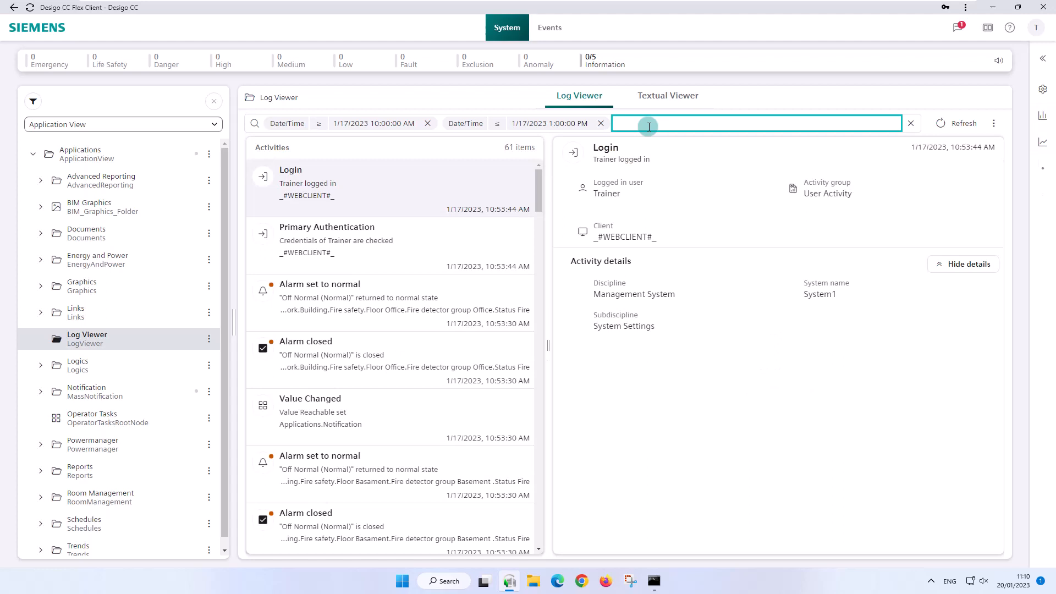
pyautogui.moveTo(517, 159)
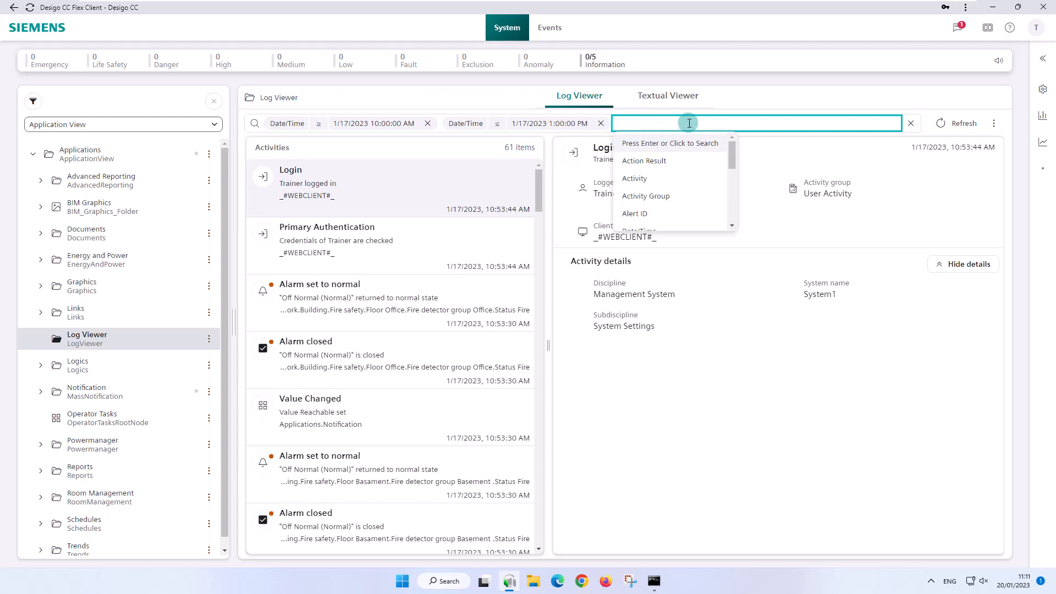
# Add an Activity = Command Initiated filter to the time range, leaving 3 entries
pyautogui.click(633, 178)
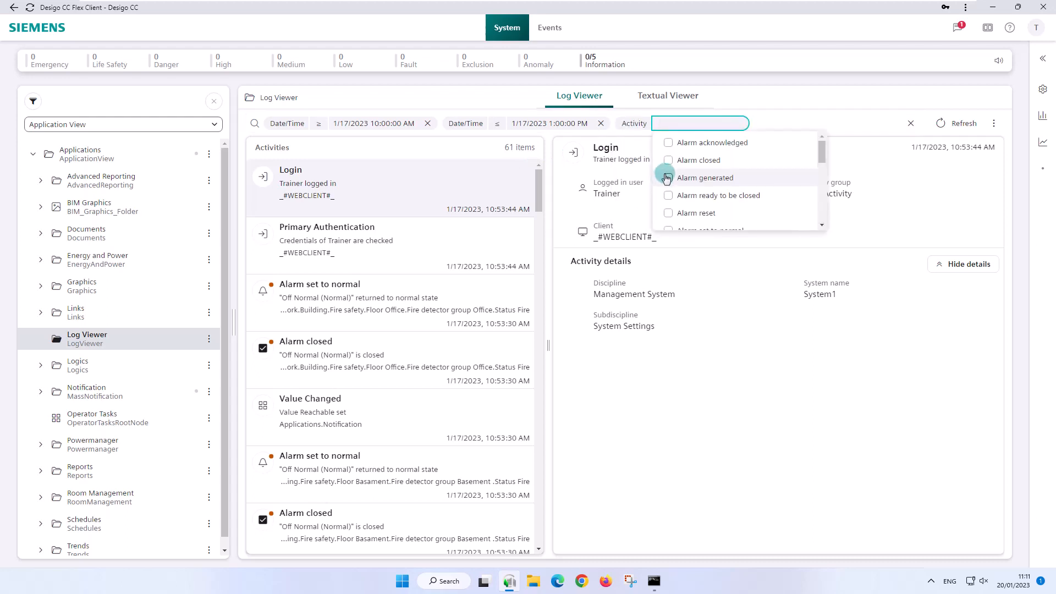
pyautogui.write('com')
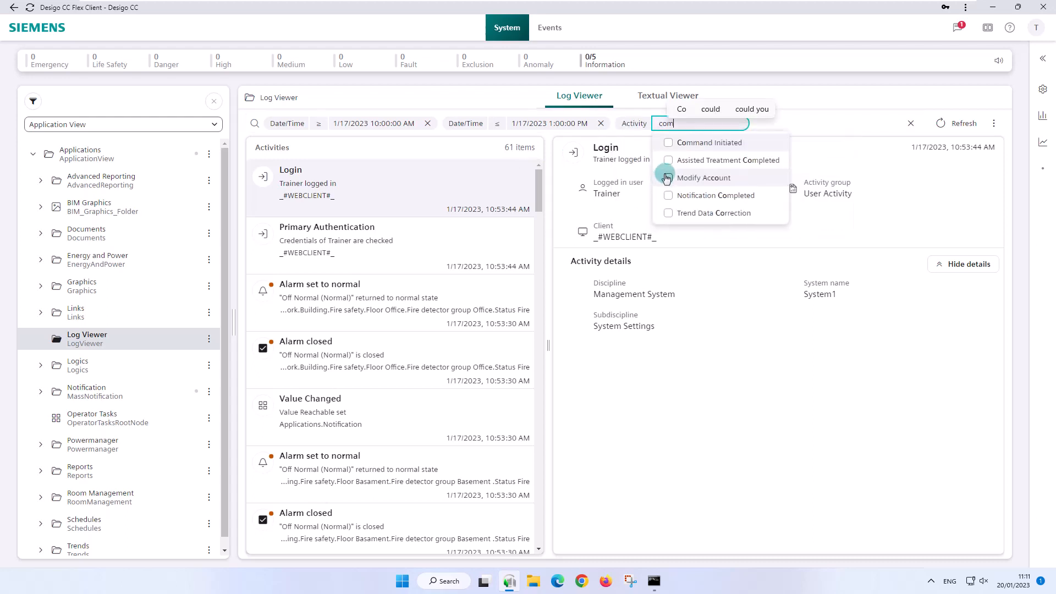
pyautogui.click(668, 142)
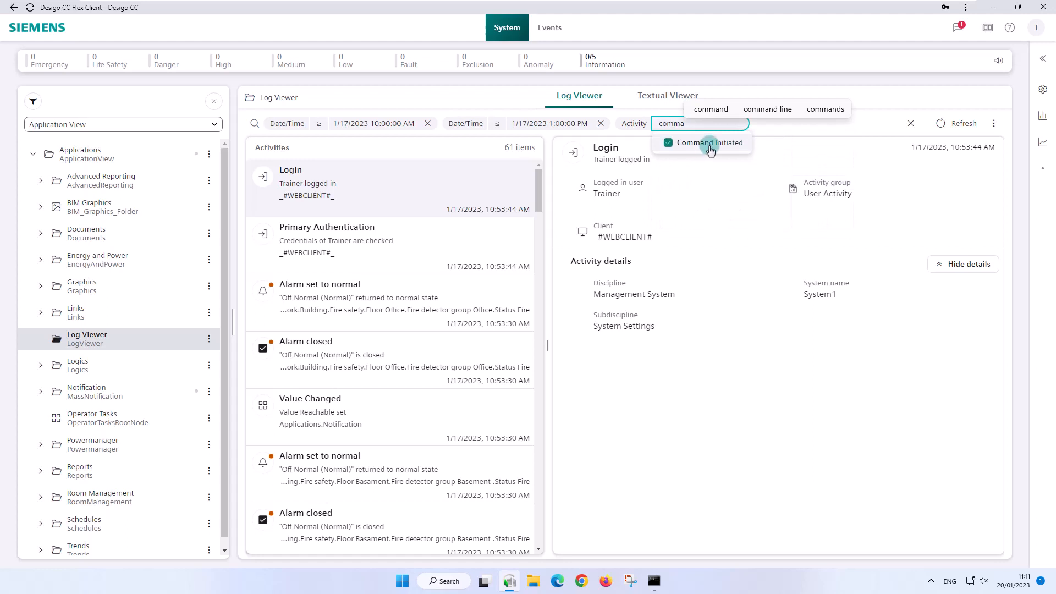
pyautogui.click(709, 142)
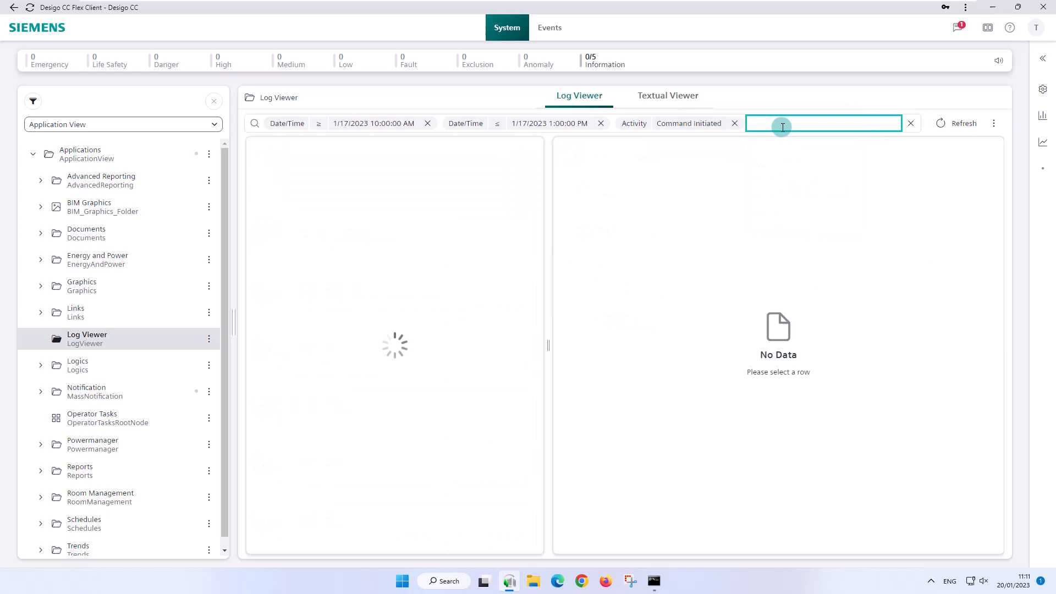
pyautogui.click(964, 123)
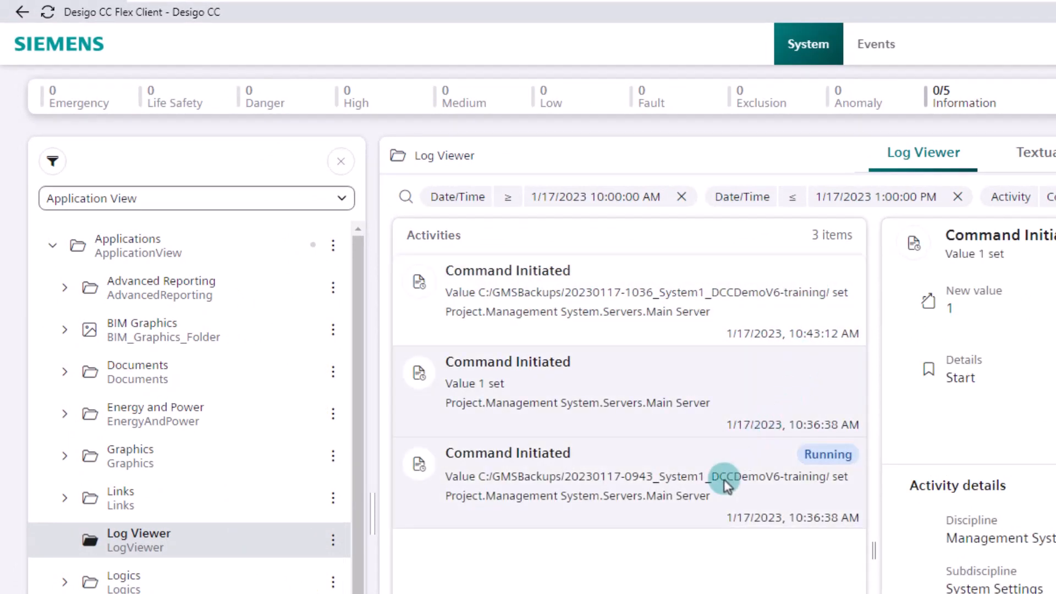
# Move the time range to 18 January 2023 and view details of the remaining setpoint-change entries
pyautogui.click(607, 485)
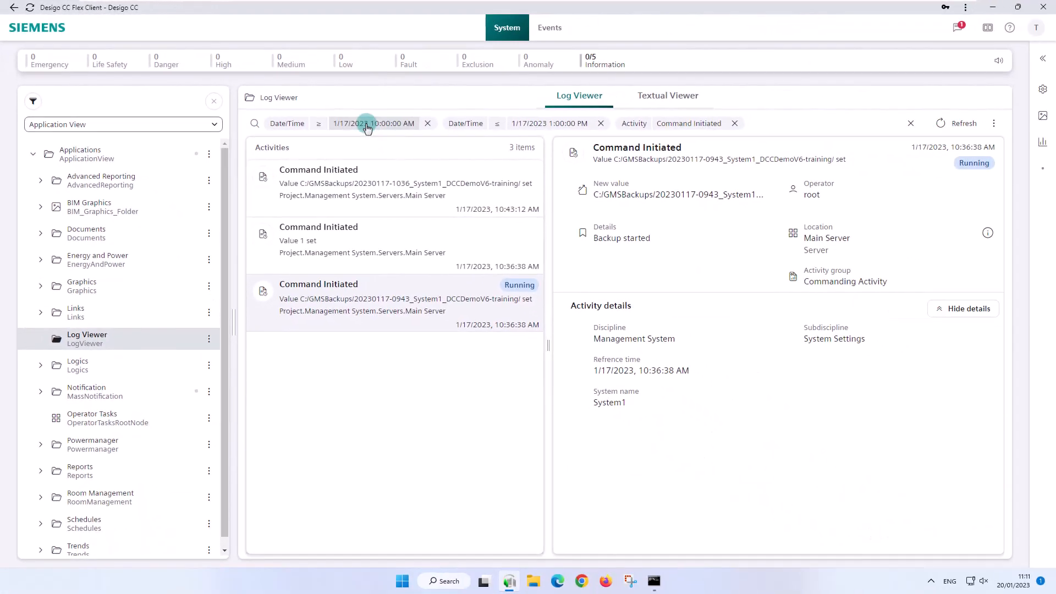
pyautogui.click(374, 123)
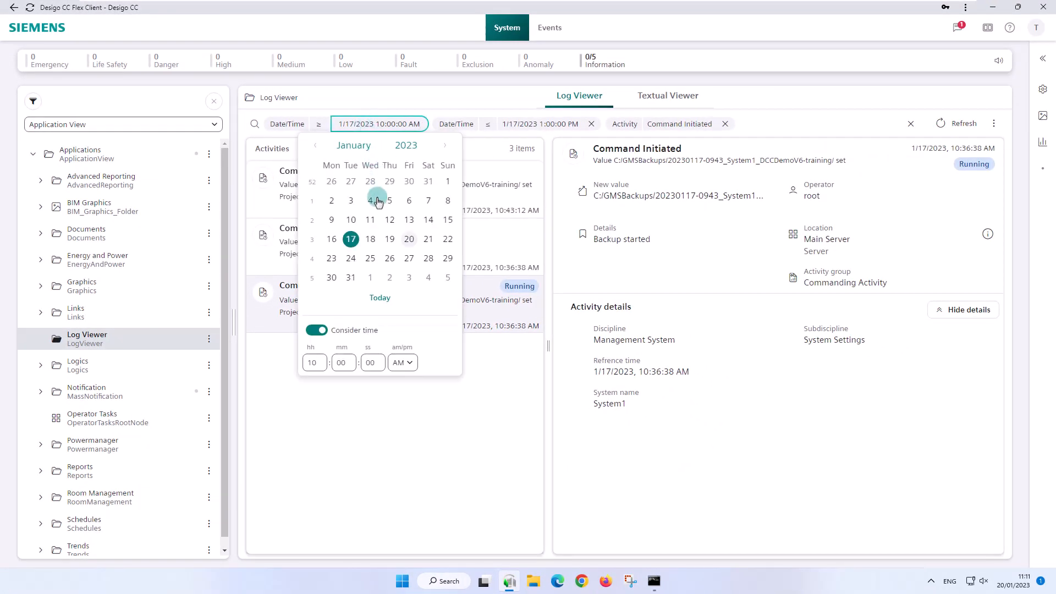
pyautogui.click(369, 239)
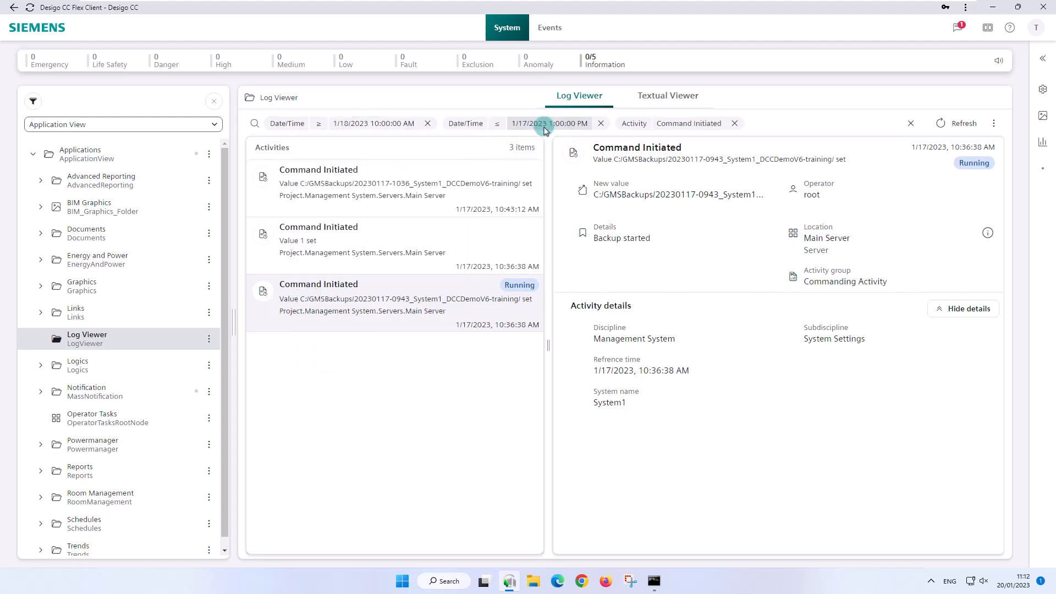
pyautogui.click(550, 123)
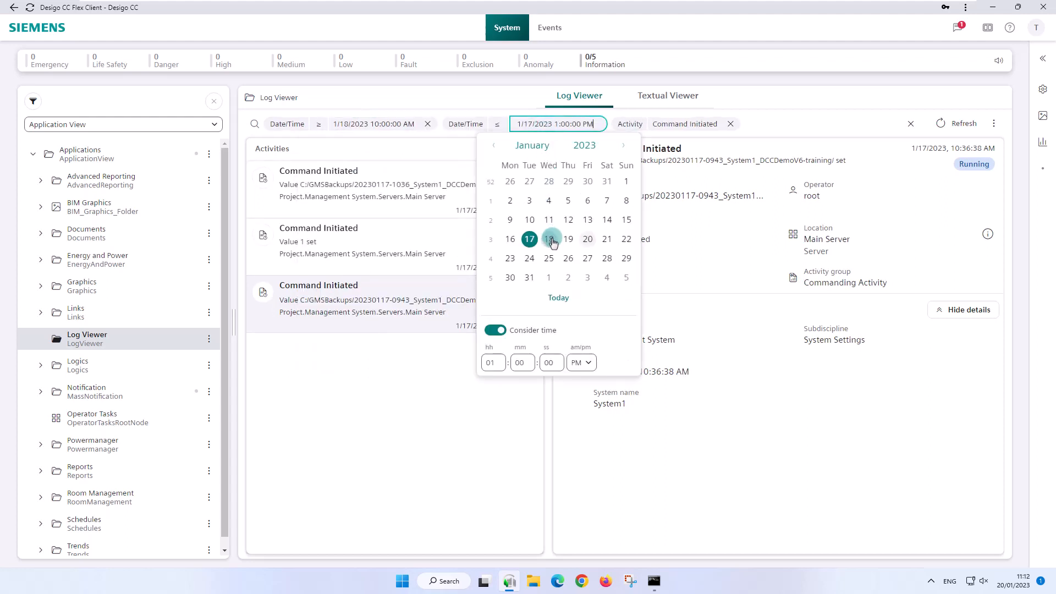
pyautogui.click(549, 239)
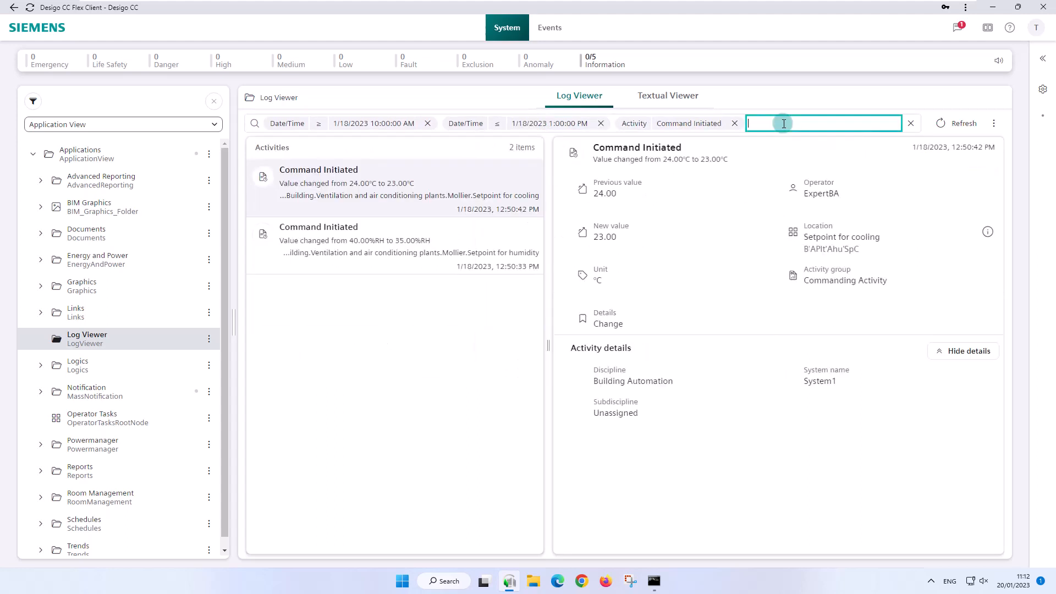
pyautogui.moveTo(672, 206)
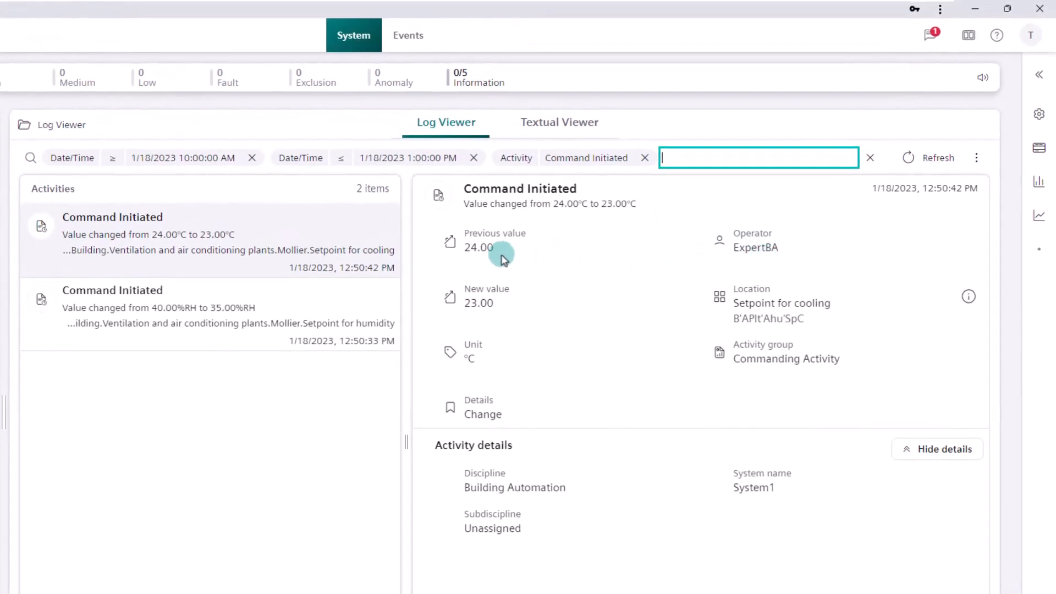
pyautogui.moveTo(509, 307)
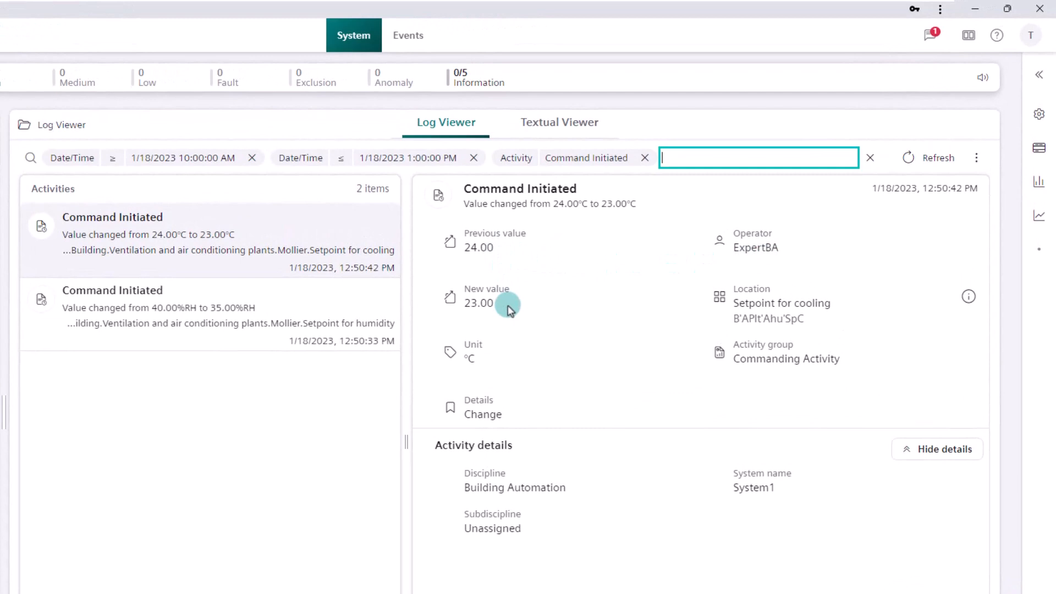
pyautogui.click(202, 310)
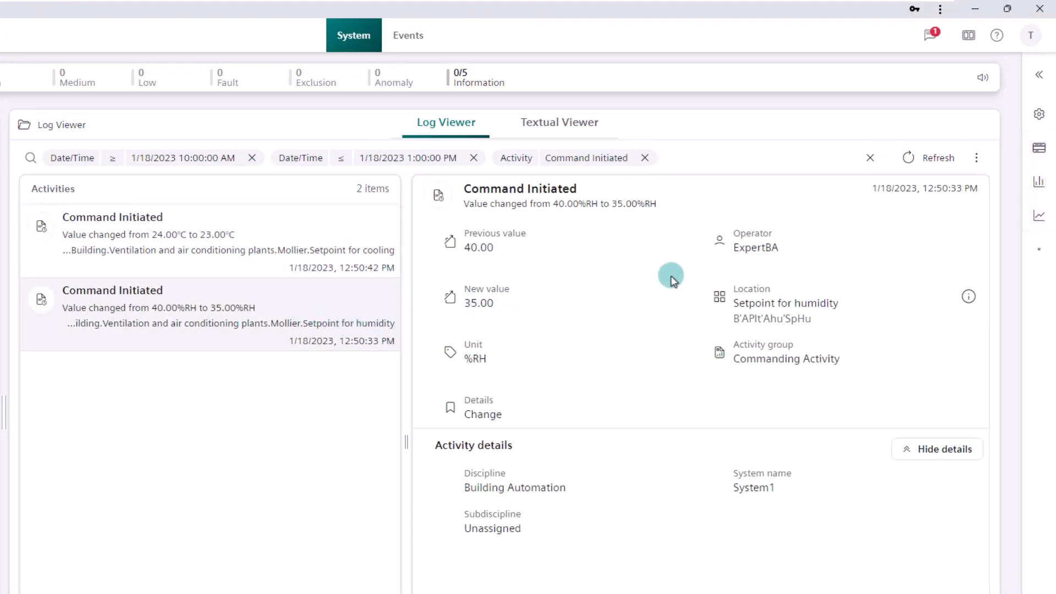
pyautogui.moveTo(515, 251)
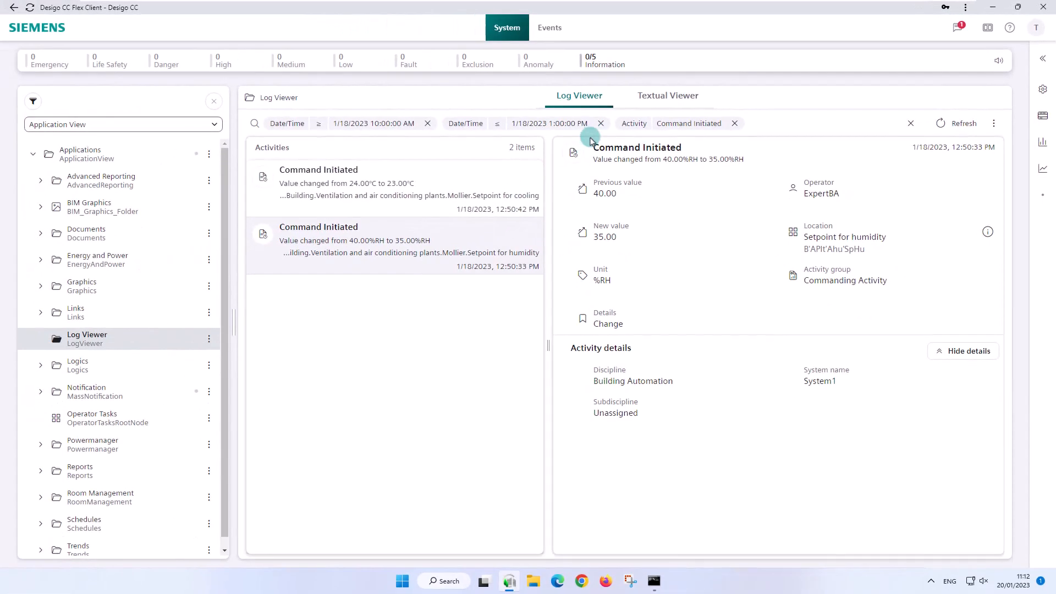
# Remove the 1:00 PM end-time chip, then clear all filters from the log search
pyautogui.click(600, 123)
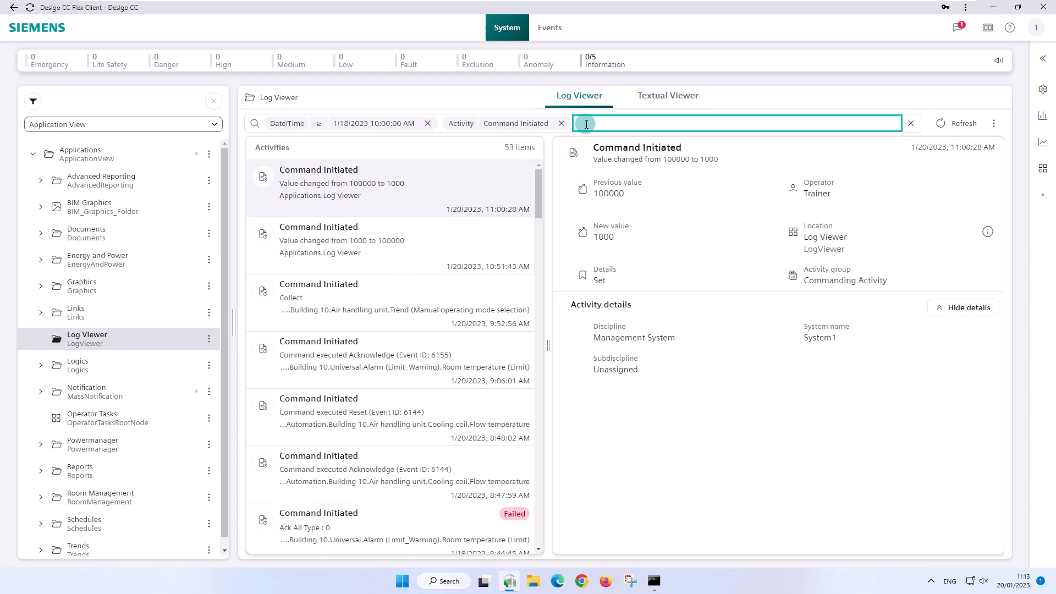
pyautogui.click(910, 123)
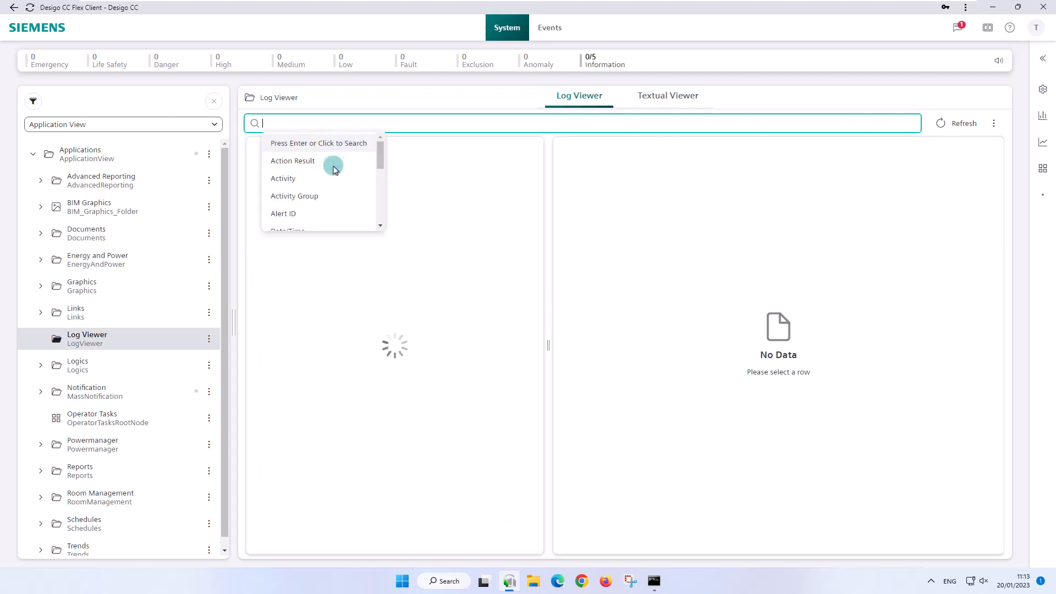
# Filter Activity = Event Notes Added and view details of one of the eight notes-added entries
pyautogui.click(283, 179)
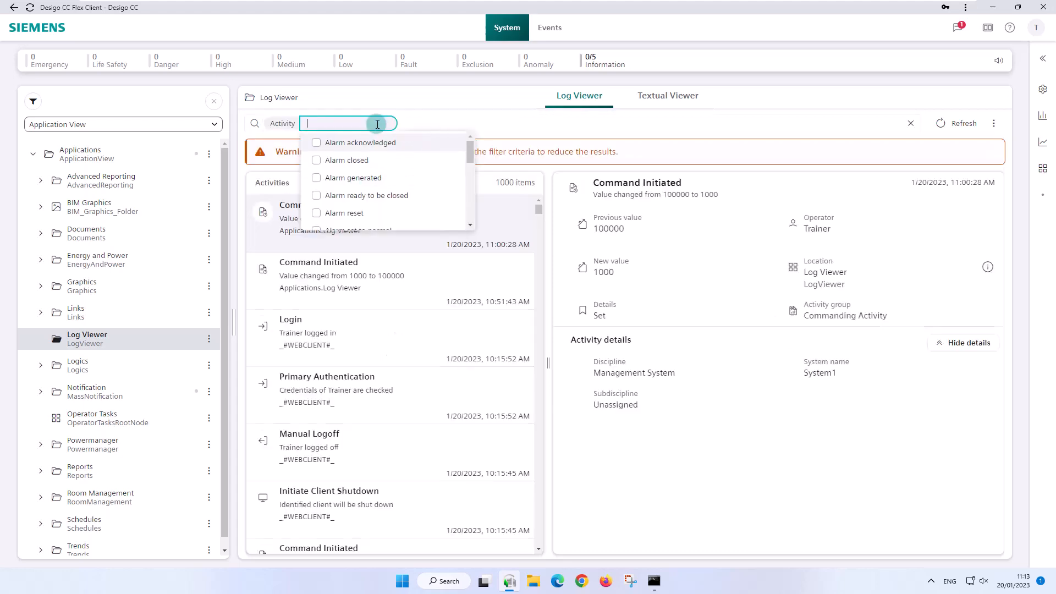
pyautogui.write('event')
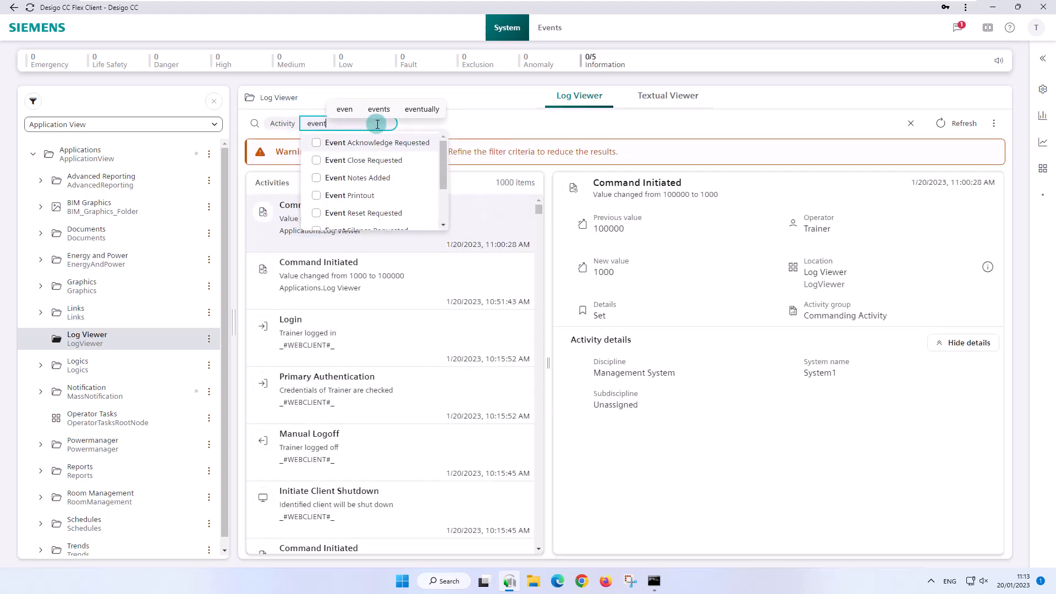
pyautogui.moveTo(393, 181)
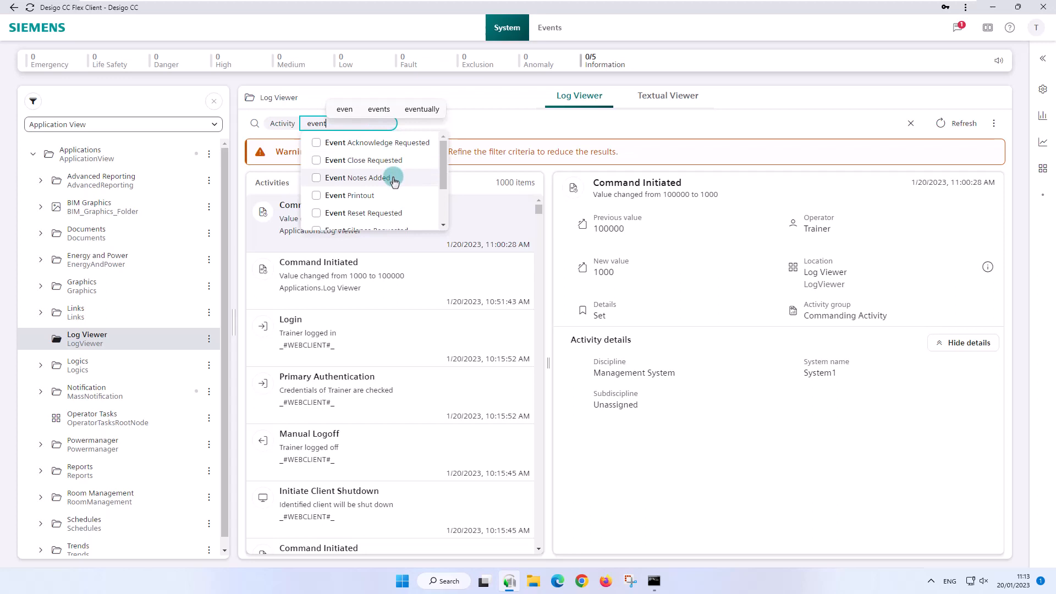
pyautogui.click(316, 177)
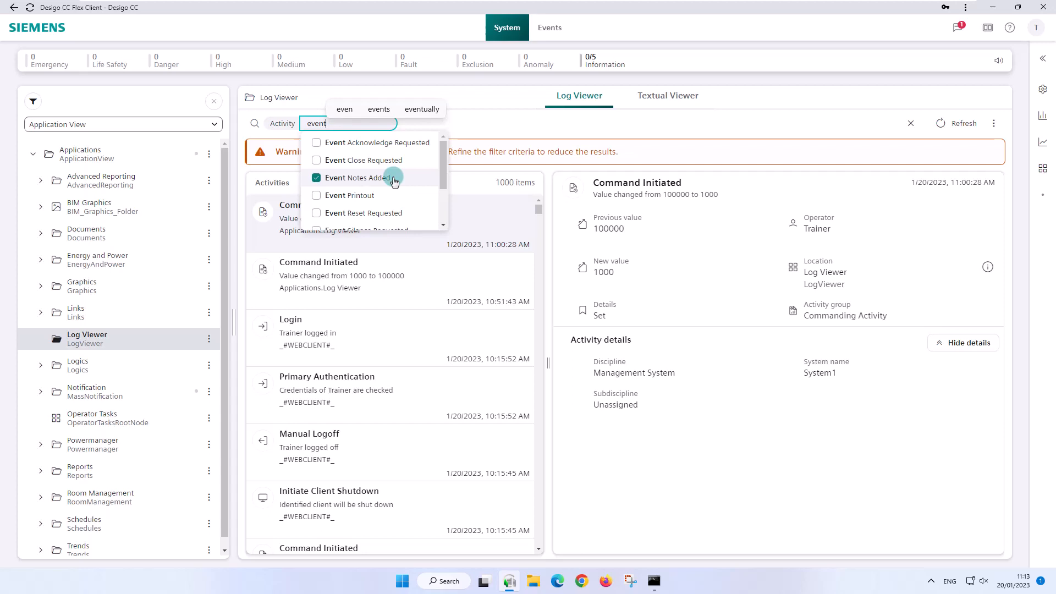
pyautogui.moveTo(535, 123)
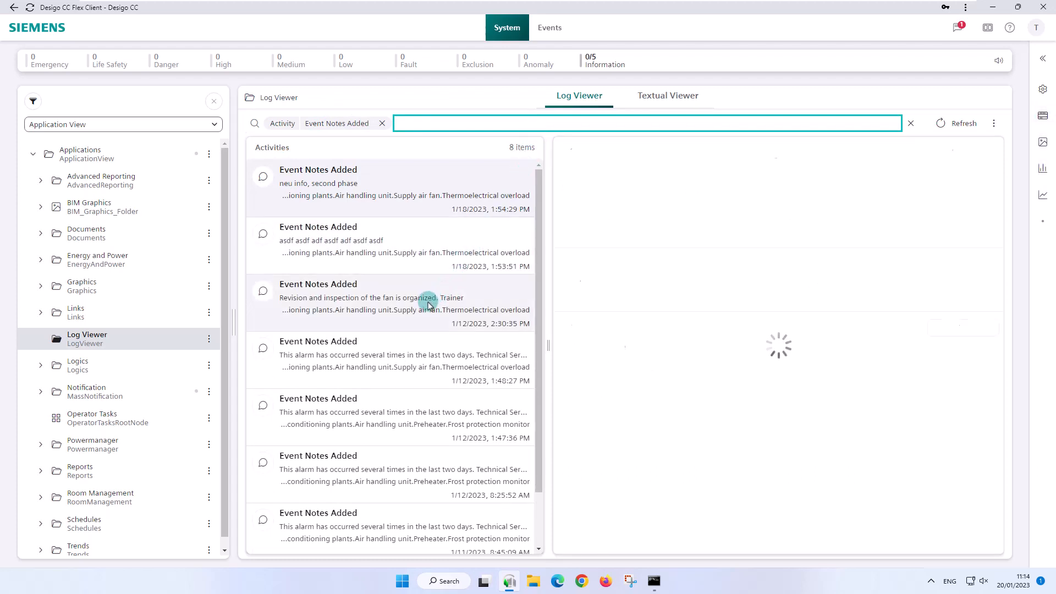
pyautogui.click(371, 304)
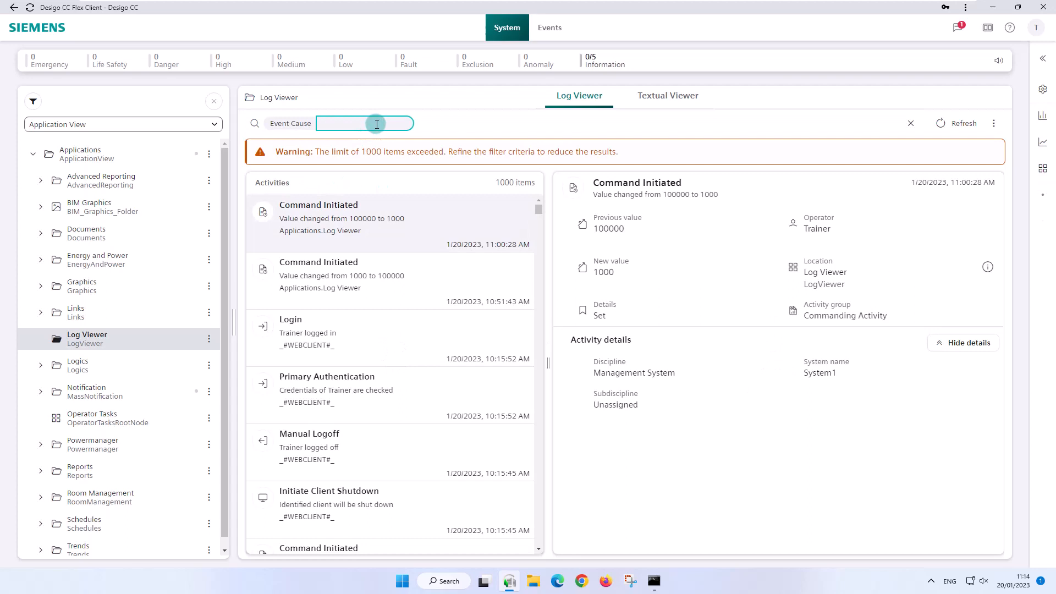
# Apply Event Cause = high limit, leaving 3 entries, and view the last To alarm entry's details
pyautogui.write('high')
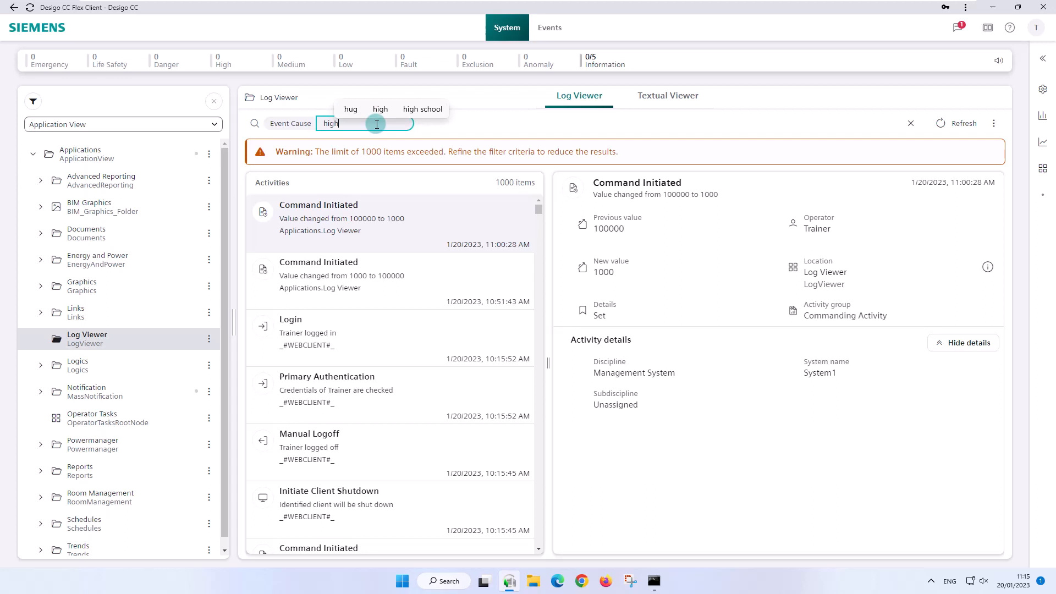
pyautogui.write('limit')
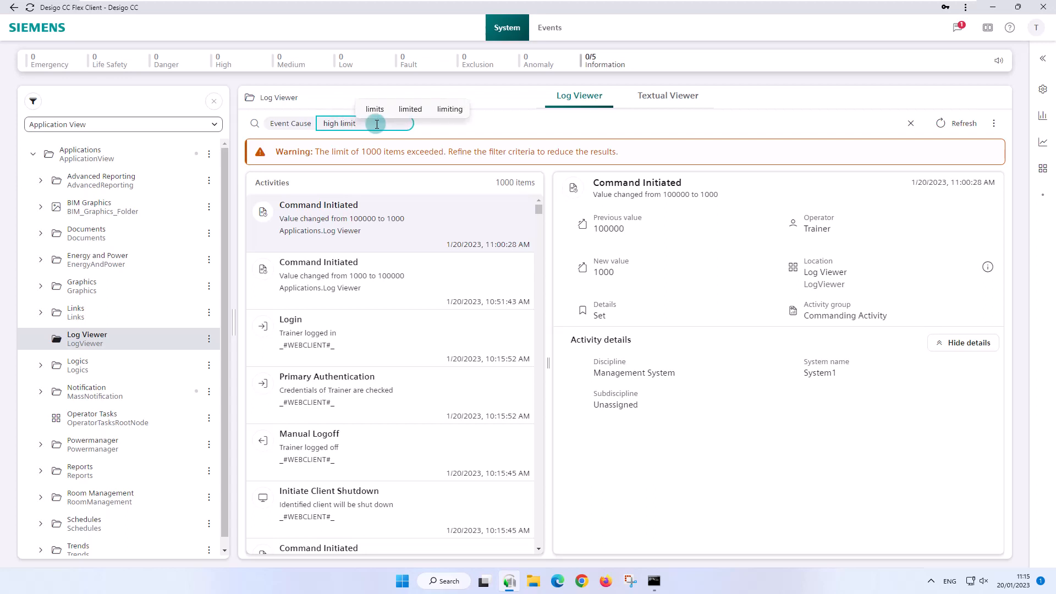
pyautogui.click(472, 124)
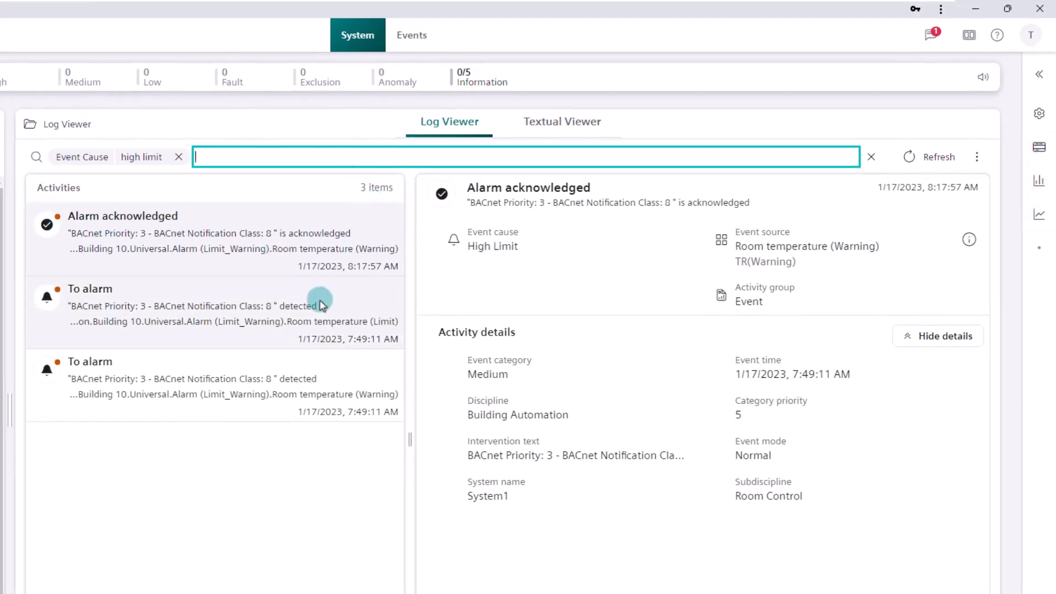
pyautogui.click(202, 314)
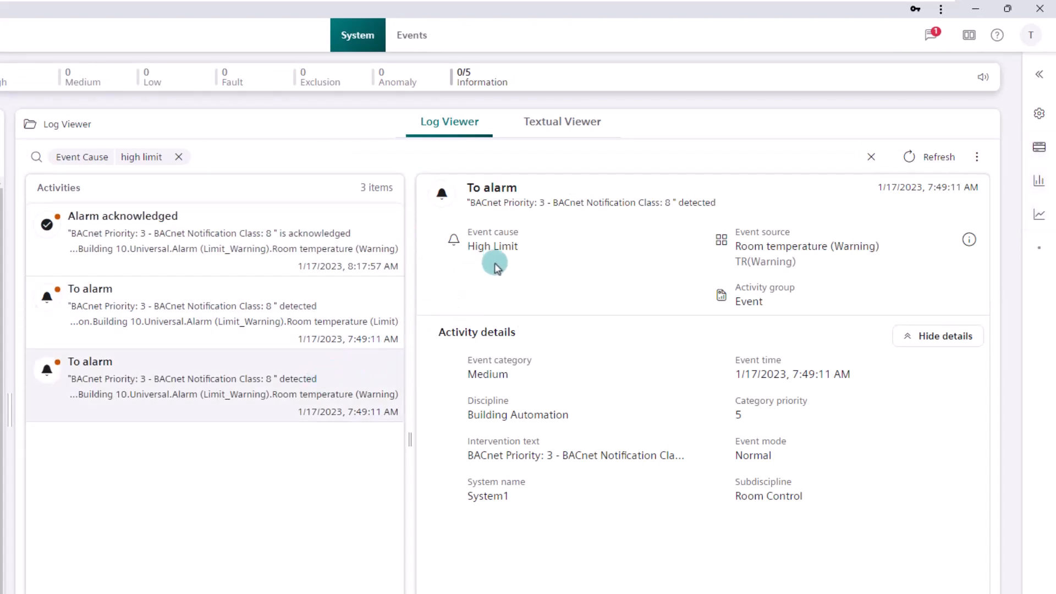
pyautogui.click(913, 124)
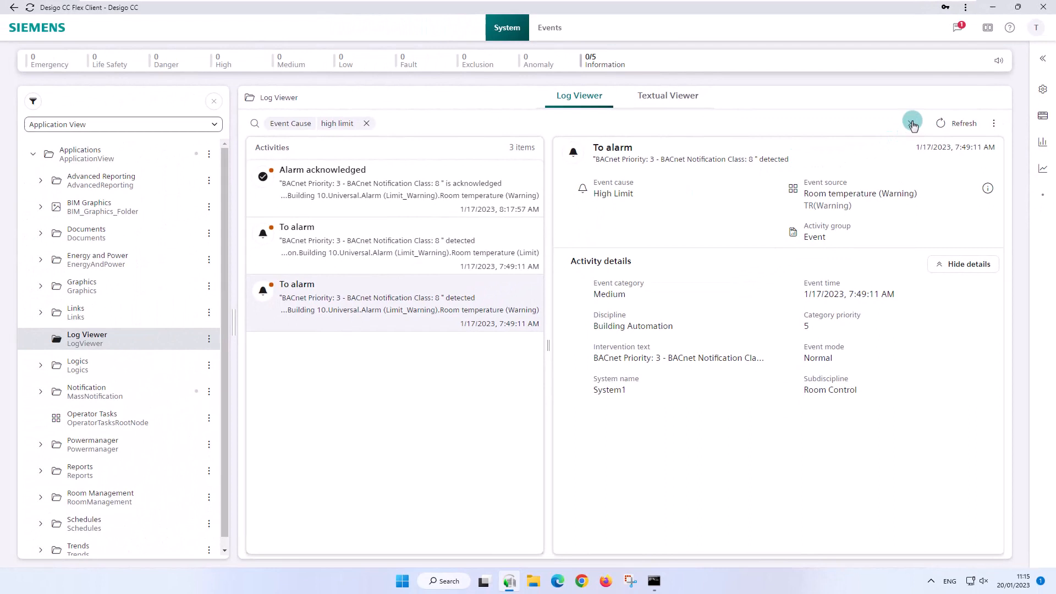
# Replace the filter with Value = out of service and view details of the second of five Command Initiated entries
pyautogui.click(366, 123)
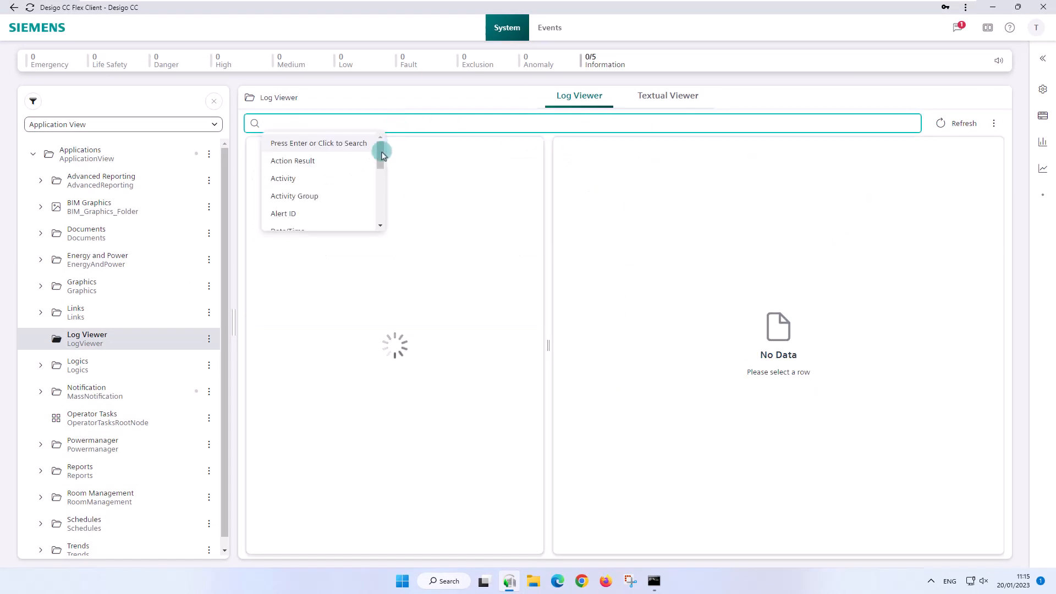
pyautogui.scroll(-3)
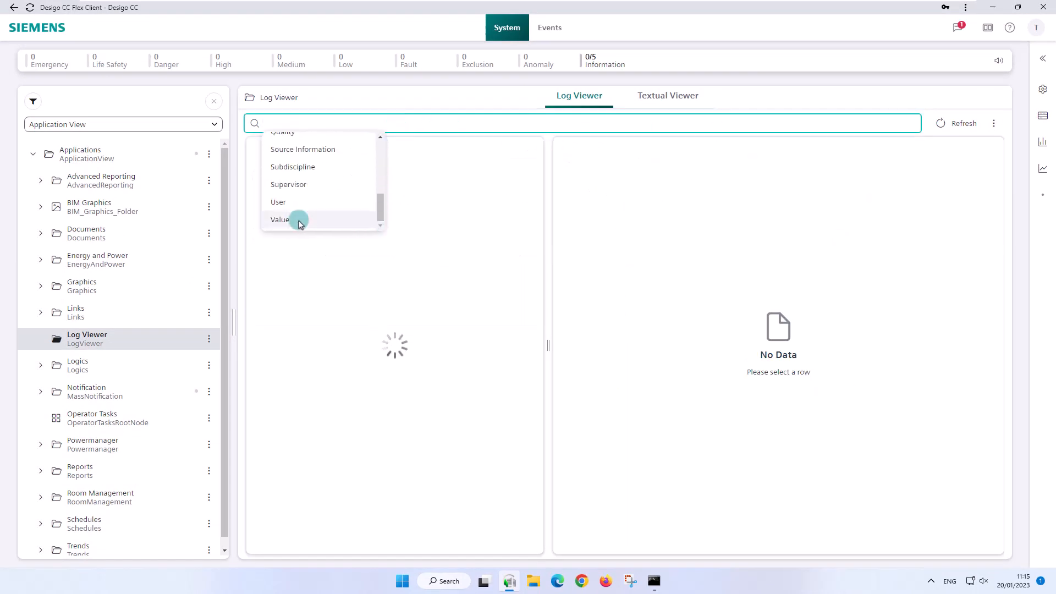
pyautogui.click(279, 220)
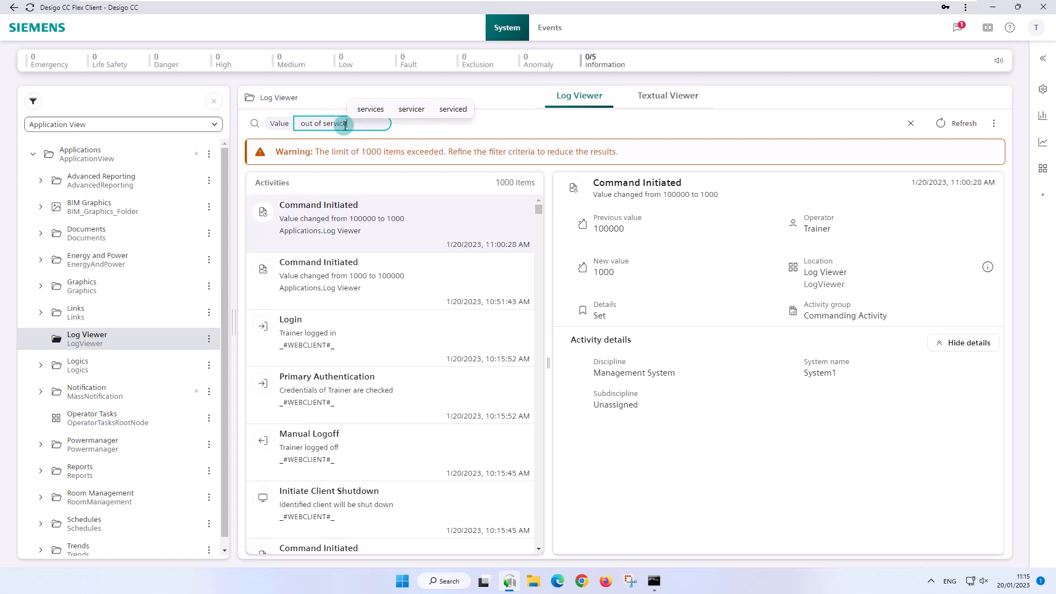
pyautogui.click(438, 126)
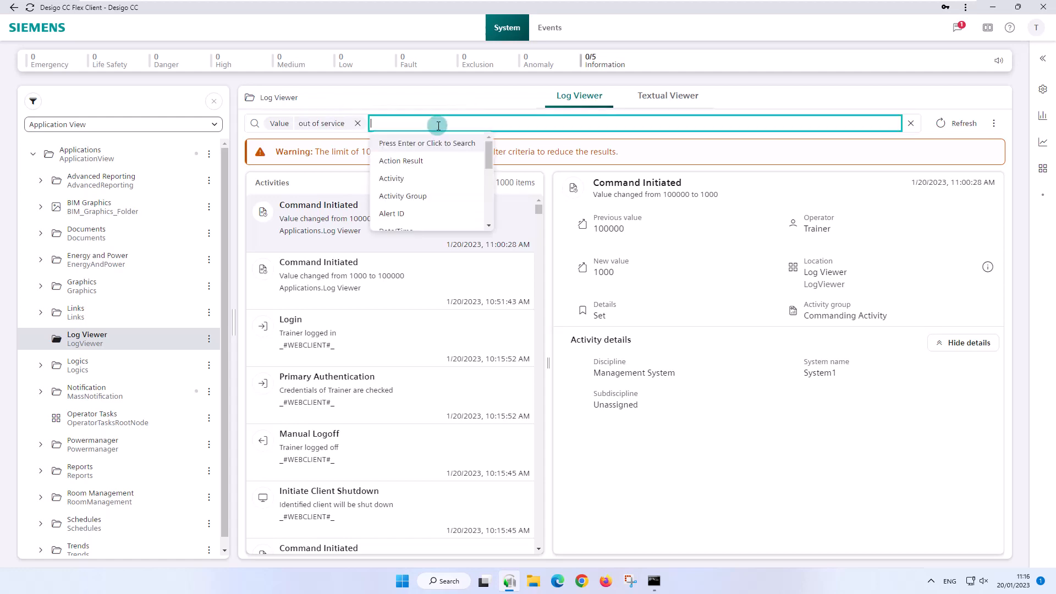
pyautogui.press('Return')
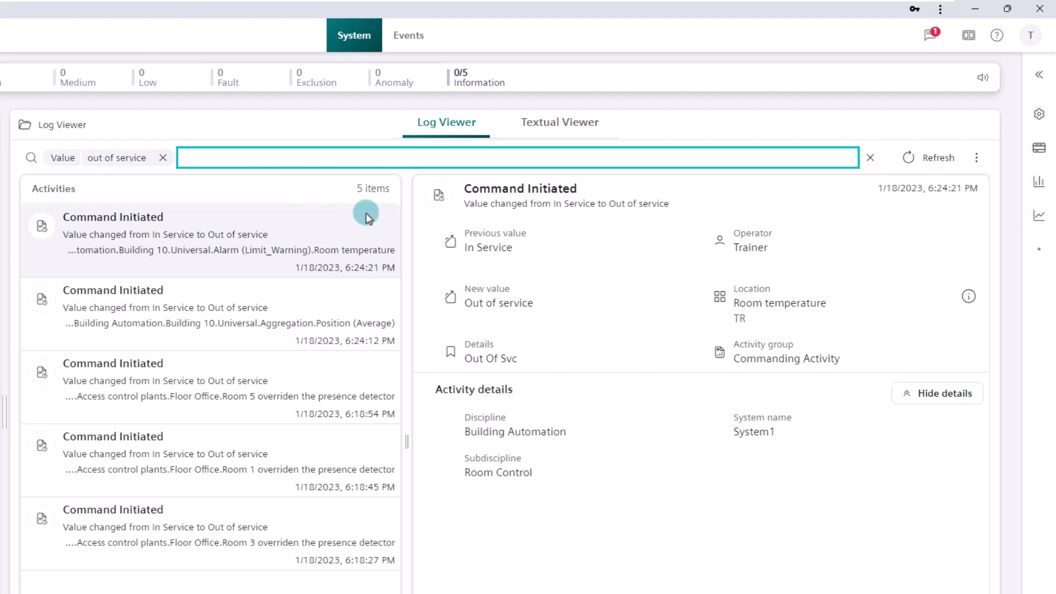
pyautogui.moveTo(542, 318)
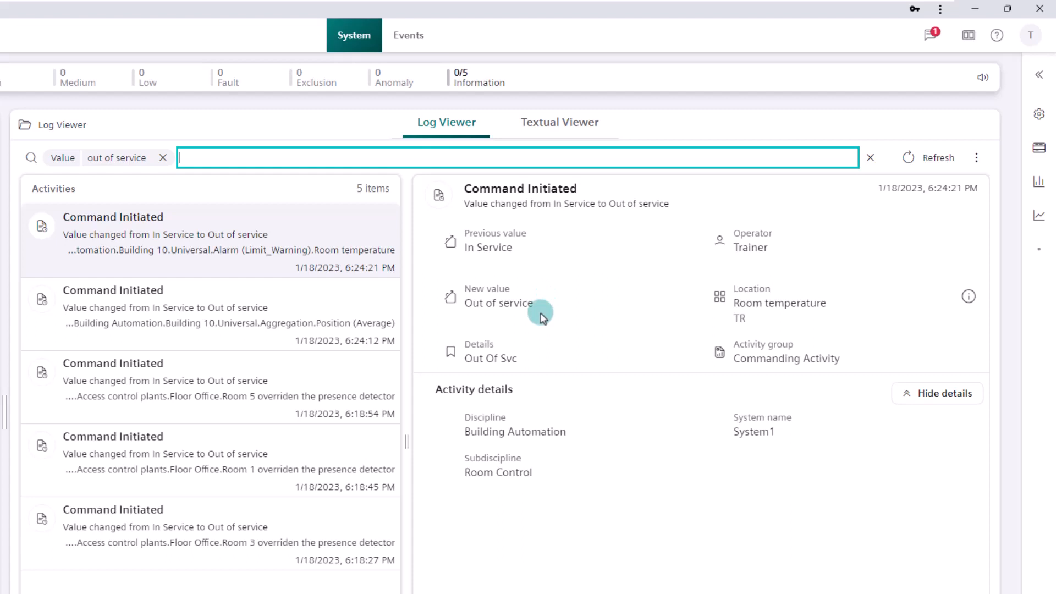
pyautogui.click(229, 315)
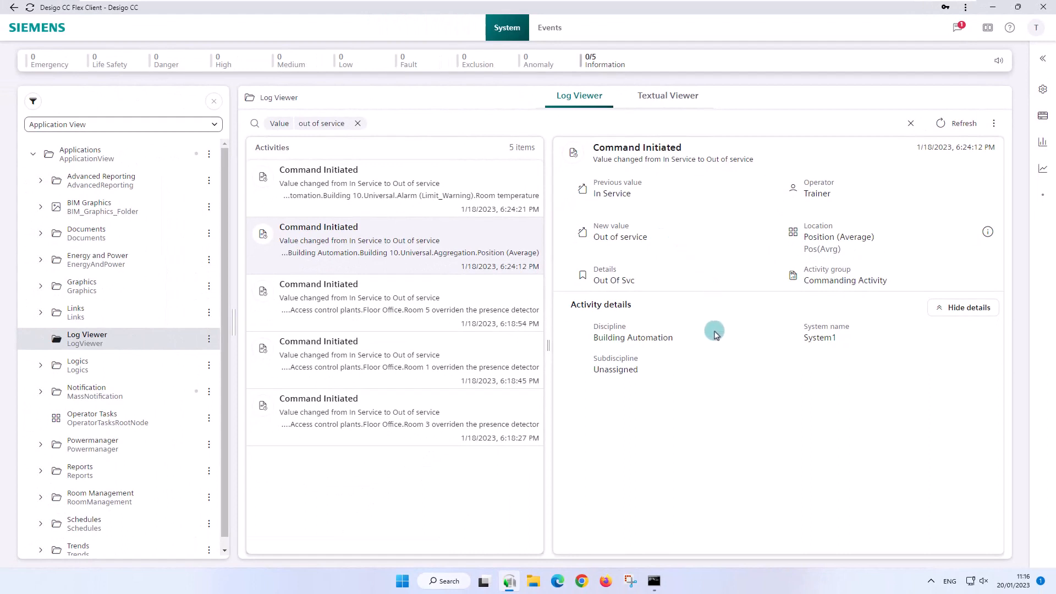
pyautogui.moveTo(717, 339)
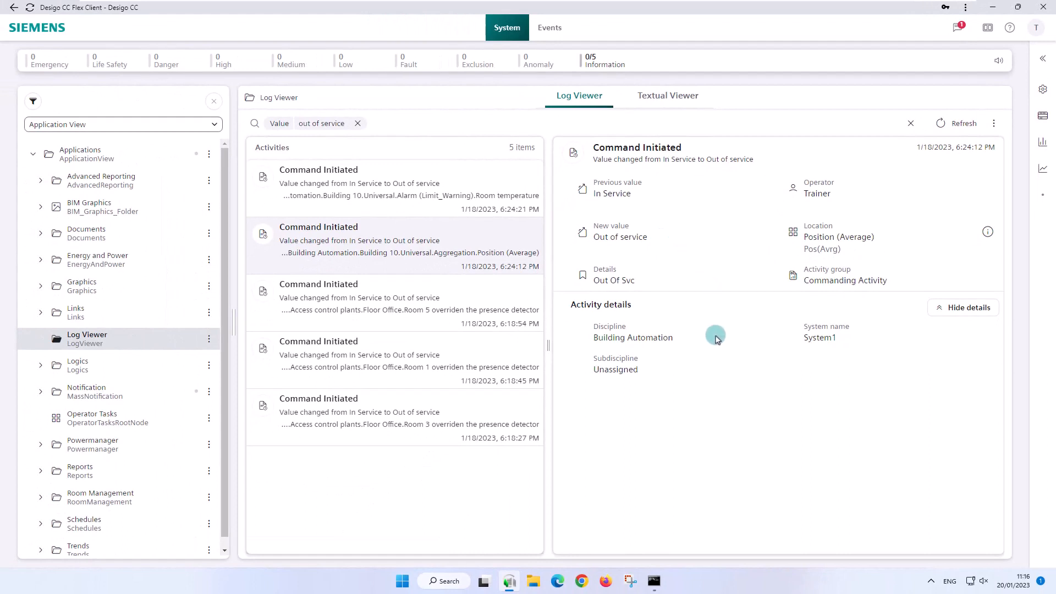